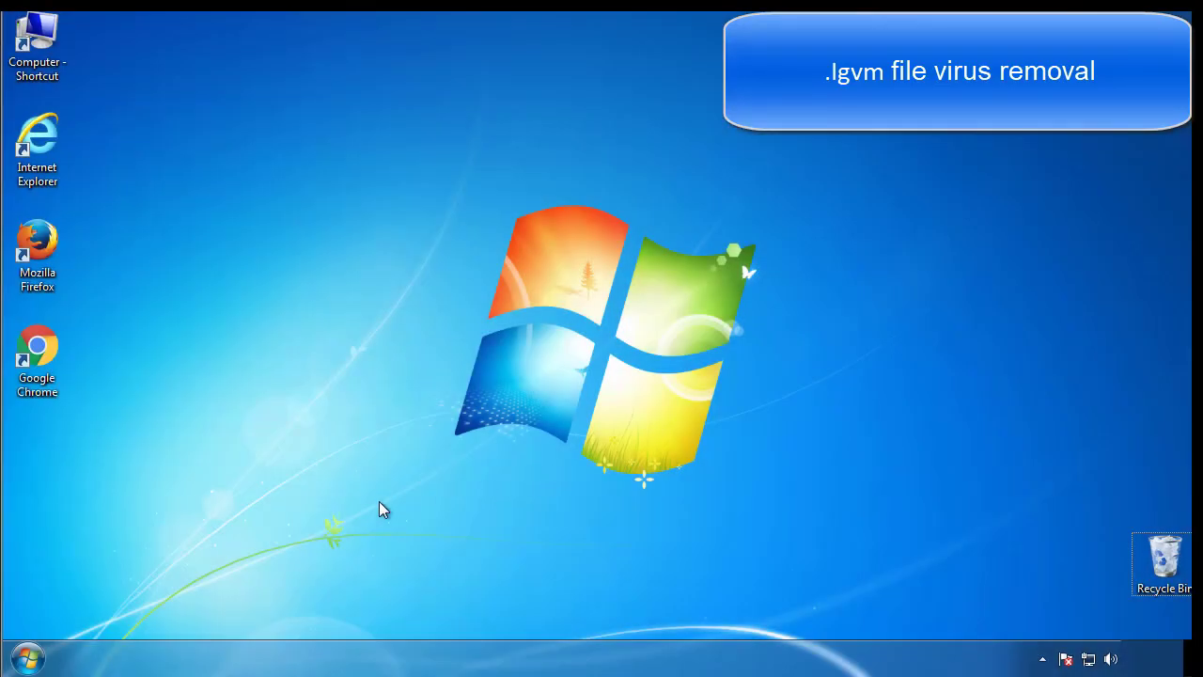
Step: Launch msconfig, enable Safe boot (Minimal) on the Boot tab, and restart
{"action": "left_click", "coordinate": [24, 654]}
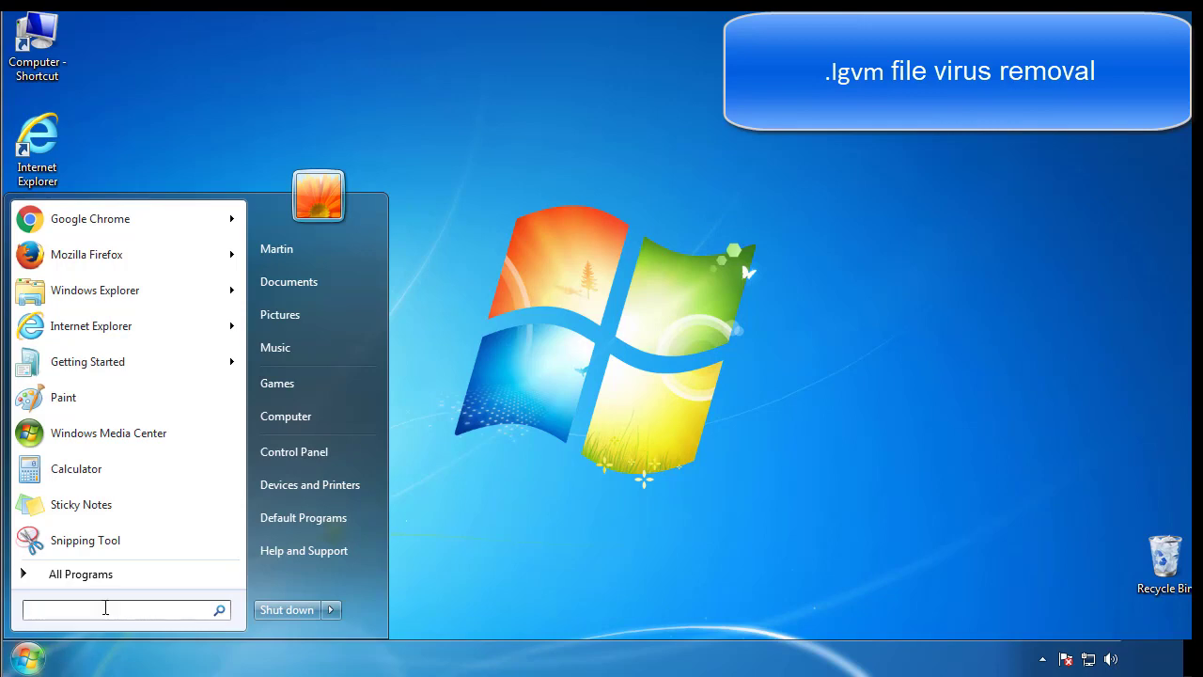
{"action": "type", "text": "mscon"}
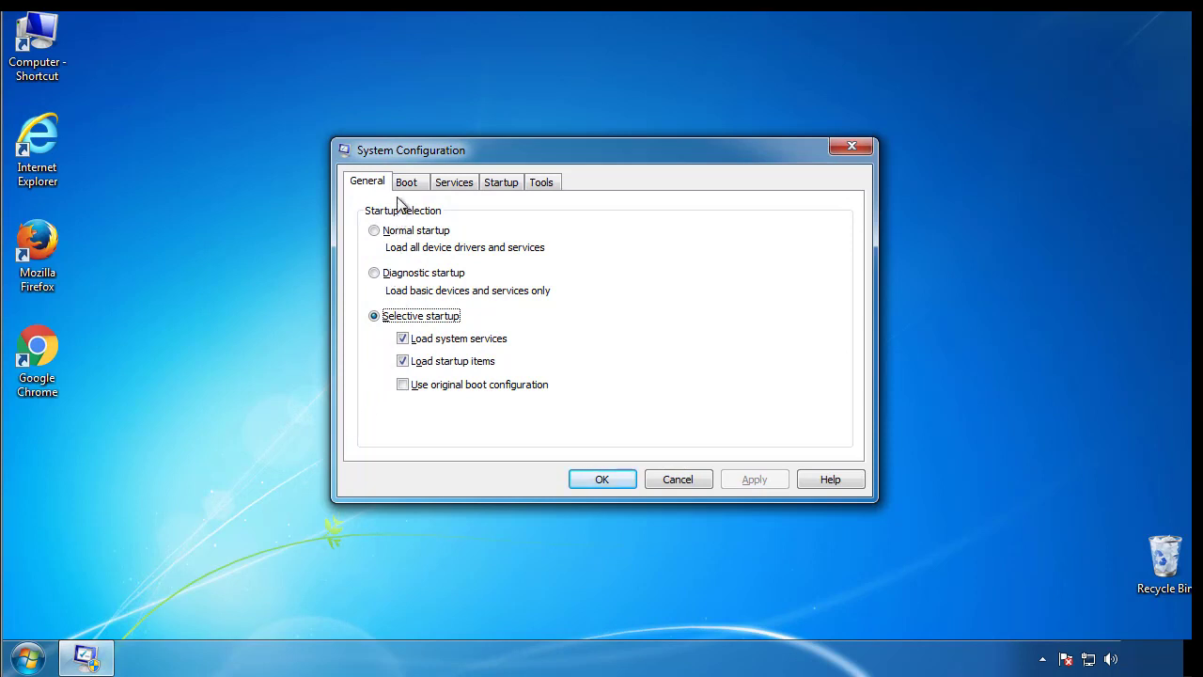
{"action": "left_click", "coordinate": [408, 181]}
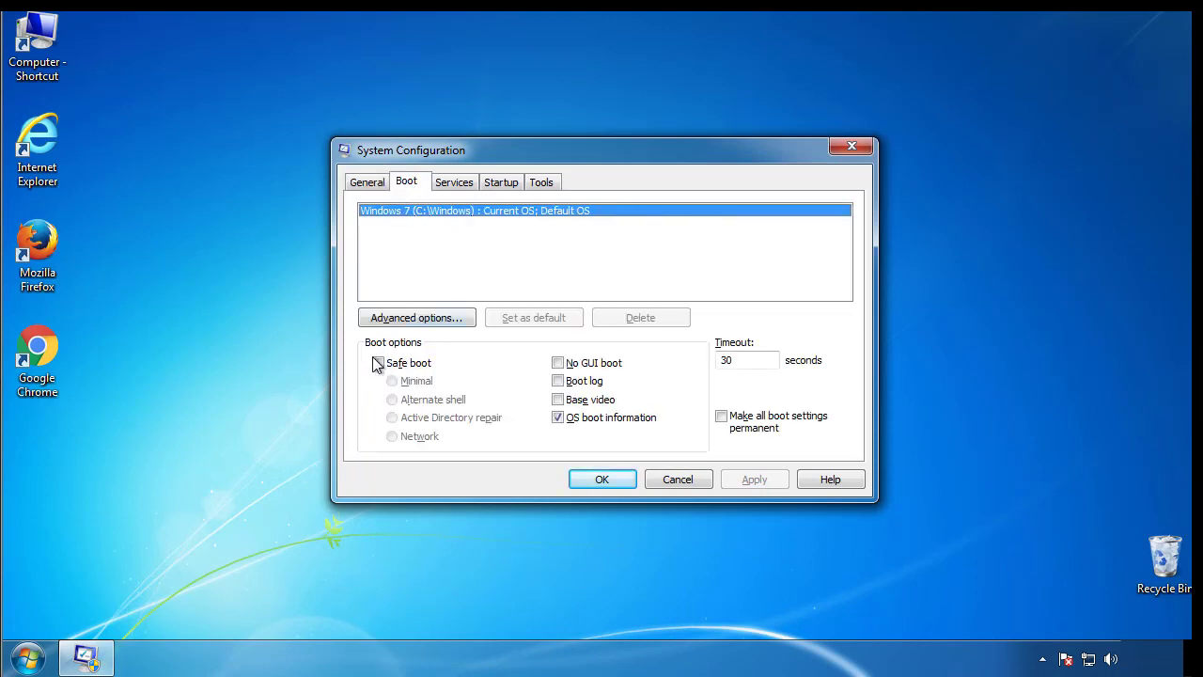
{"action": "left_click", "coordinate": [377, 363]}
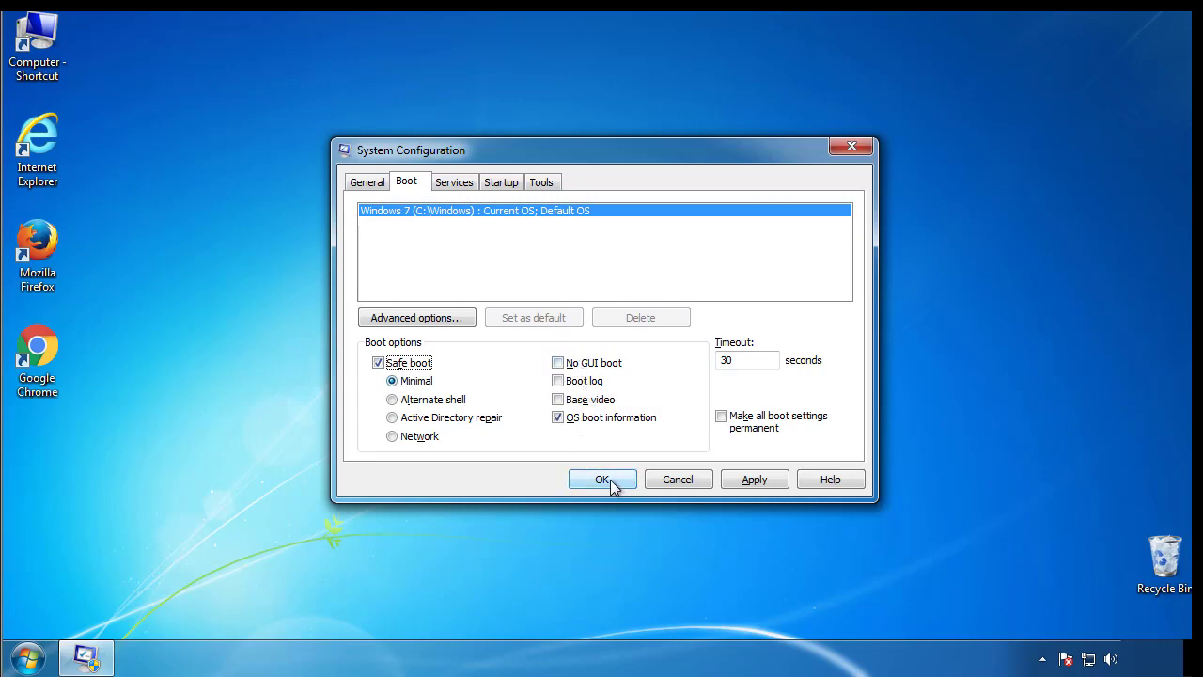
{"action": "left_click", "coordinate": [601, 480]}
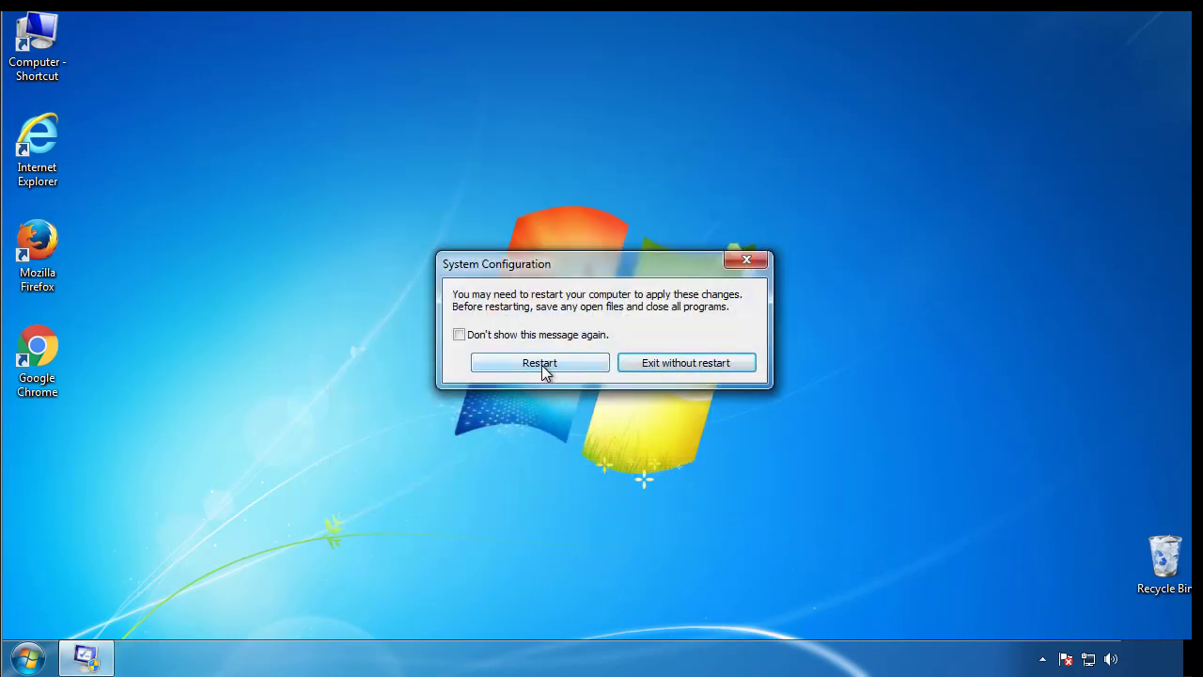
{"action": "left_click", "coordinate": [539, 362]}
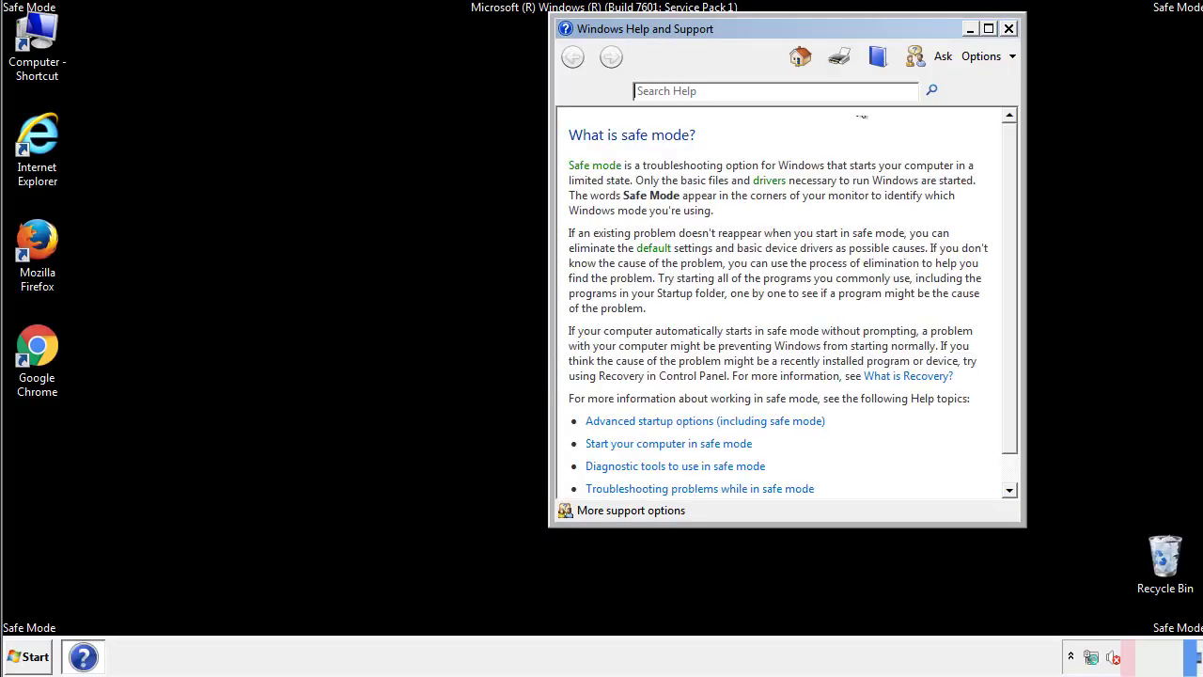
Step: Close the Safe Mode help article, open Control Panel, and open then close Folder Options
{"action": "left_click", "coordinate": [1009, 27]}
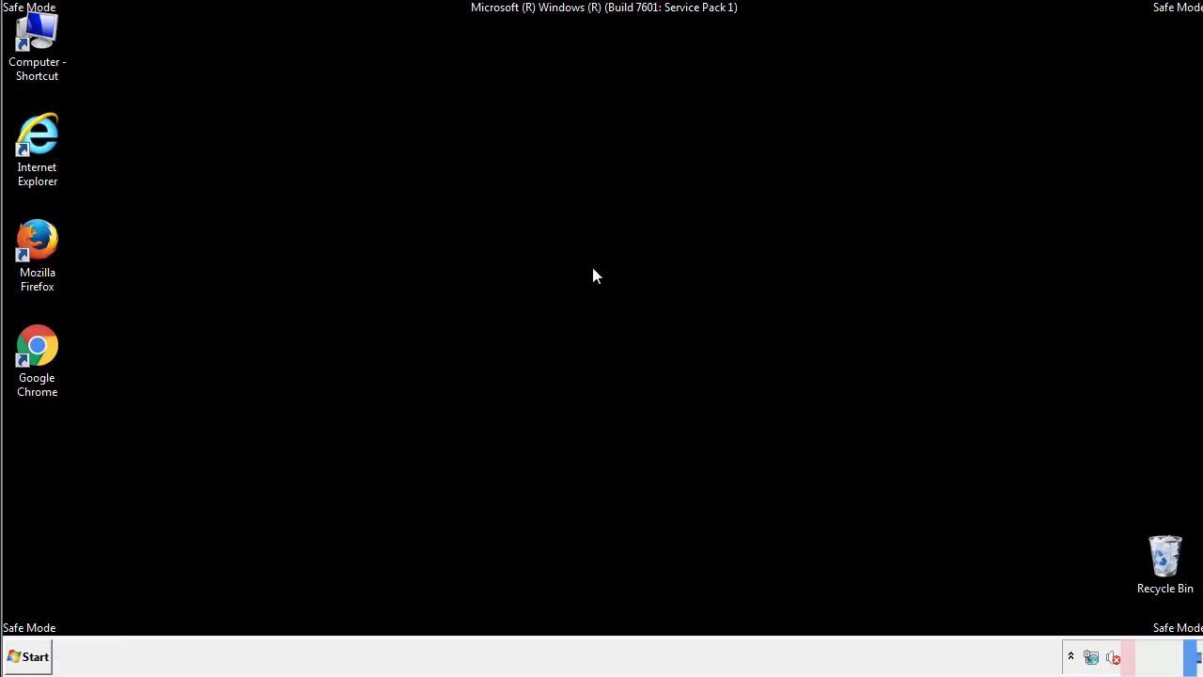
{"action": "left_click", "coordinate": [31, 656]}
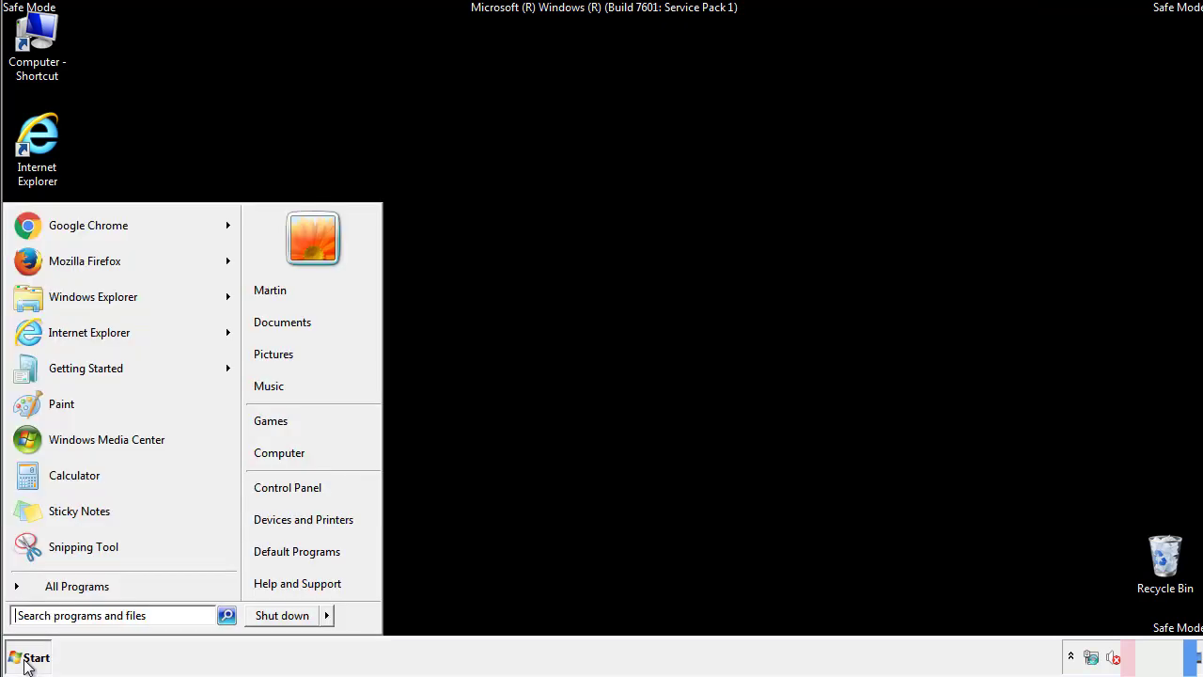
{"action": "left_click", "coordinate": [27, 655]}
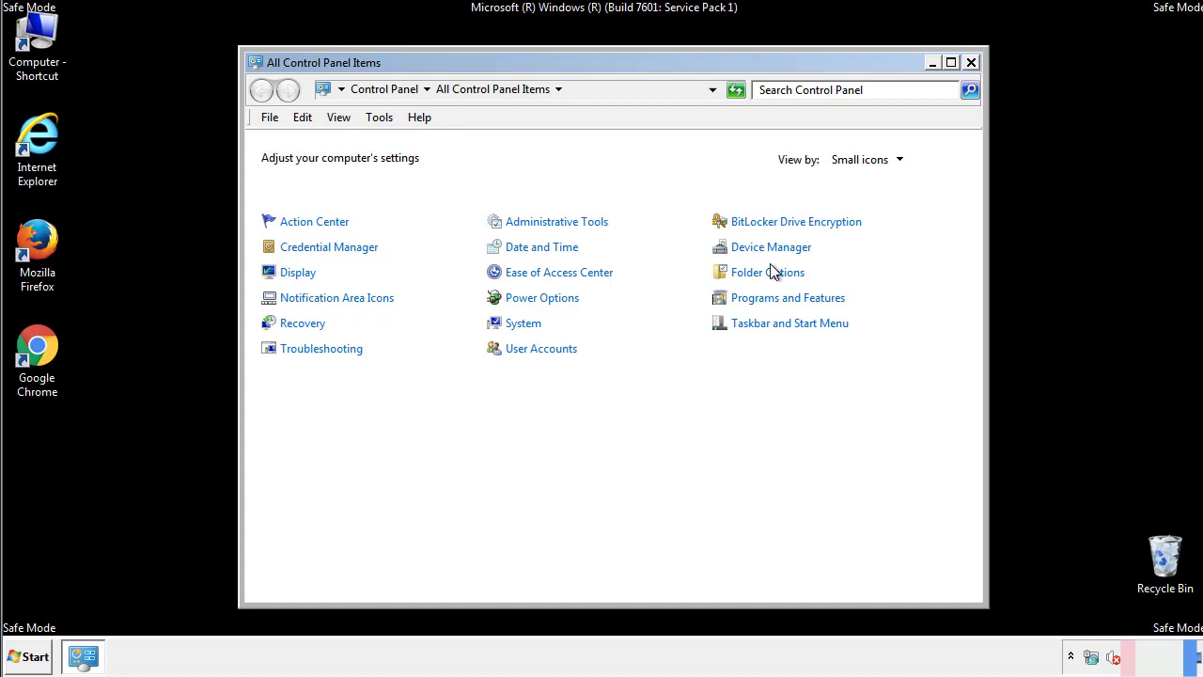
{"action": "left_click", "coordinate": [767, 272]}
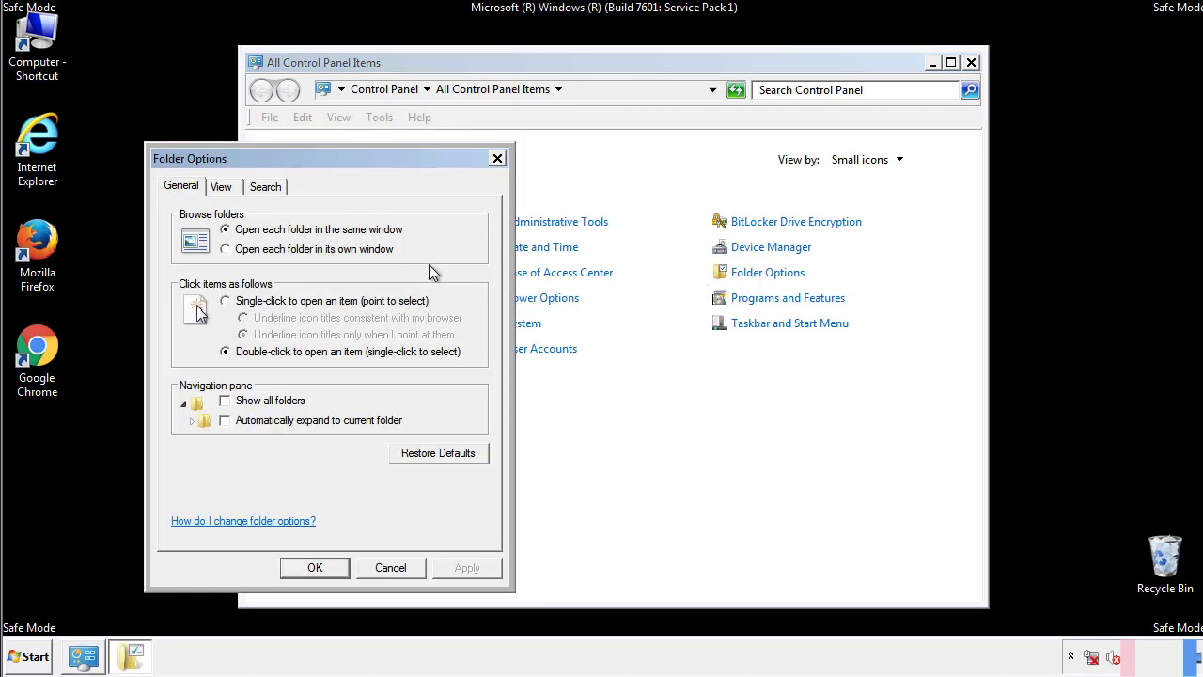
{"action": "left_click", "coordinate": [221, 187]}
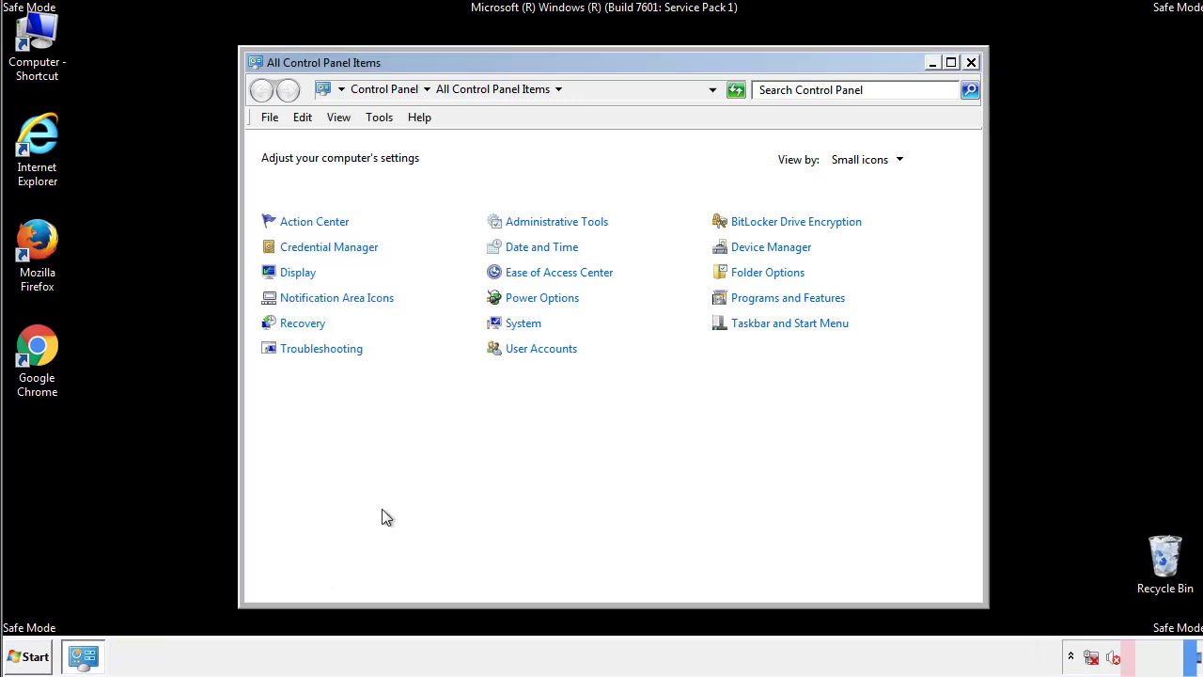
Step: Close Control Panel and browse from Computer to C:\Windows\System32\drivers\etc
{"action": "left_click", "coordinate": [971, 61]}
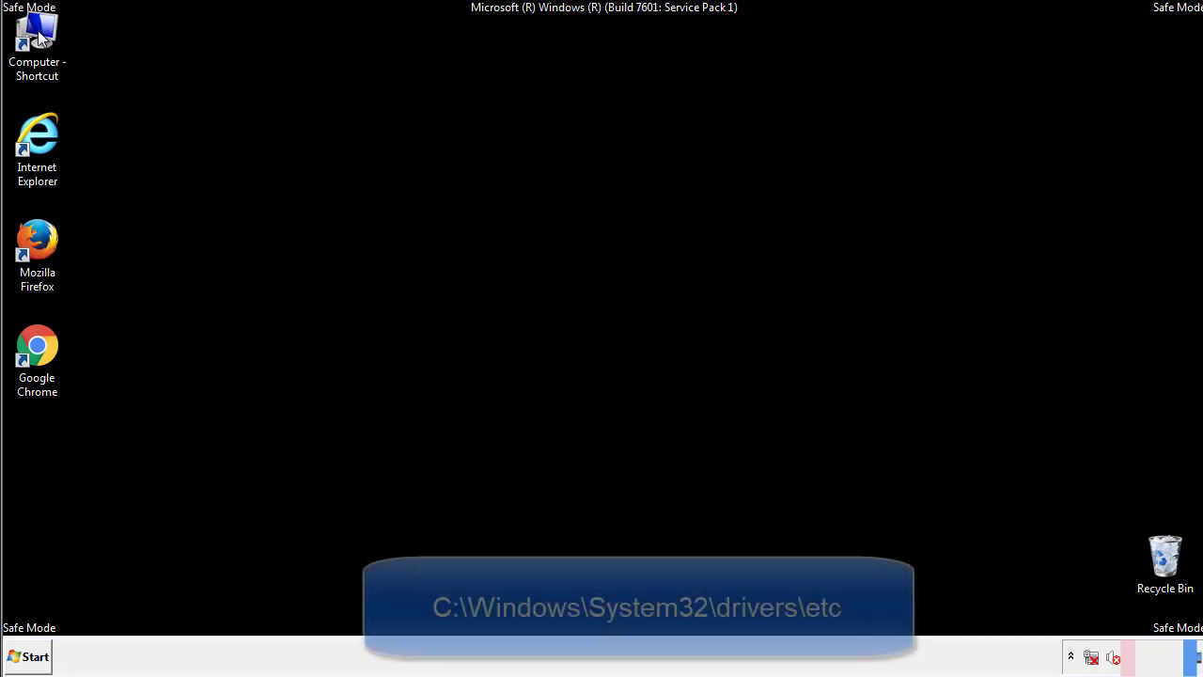
{"action": "double_click", "coordinate": [35, 36]}
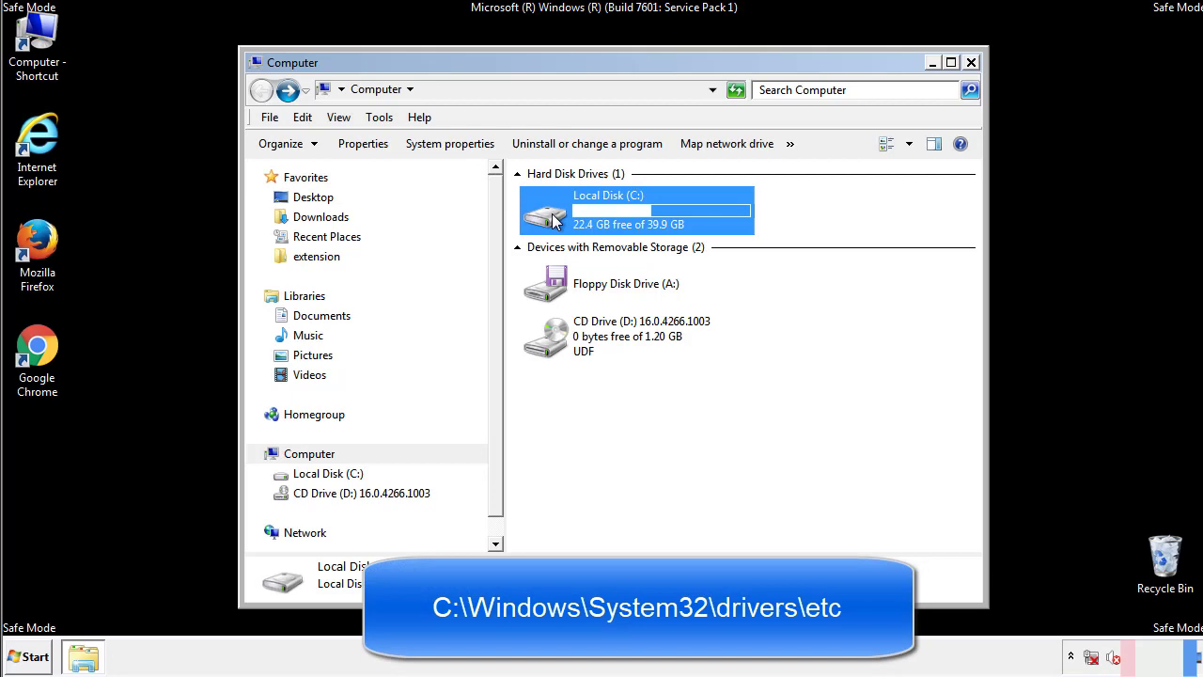
{"action": "double_click", "coordinate": [637, 211]}
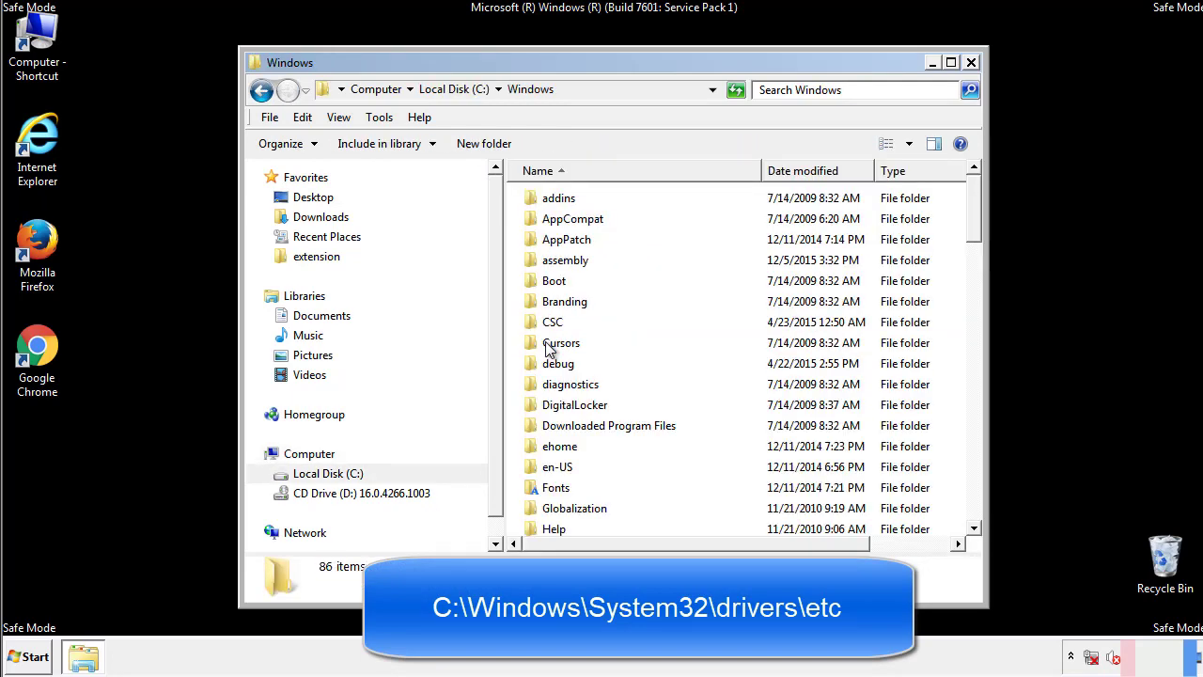
{"action": "scroll", "scroll_direction": "down", "scroll_amount": 3}
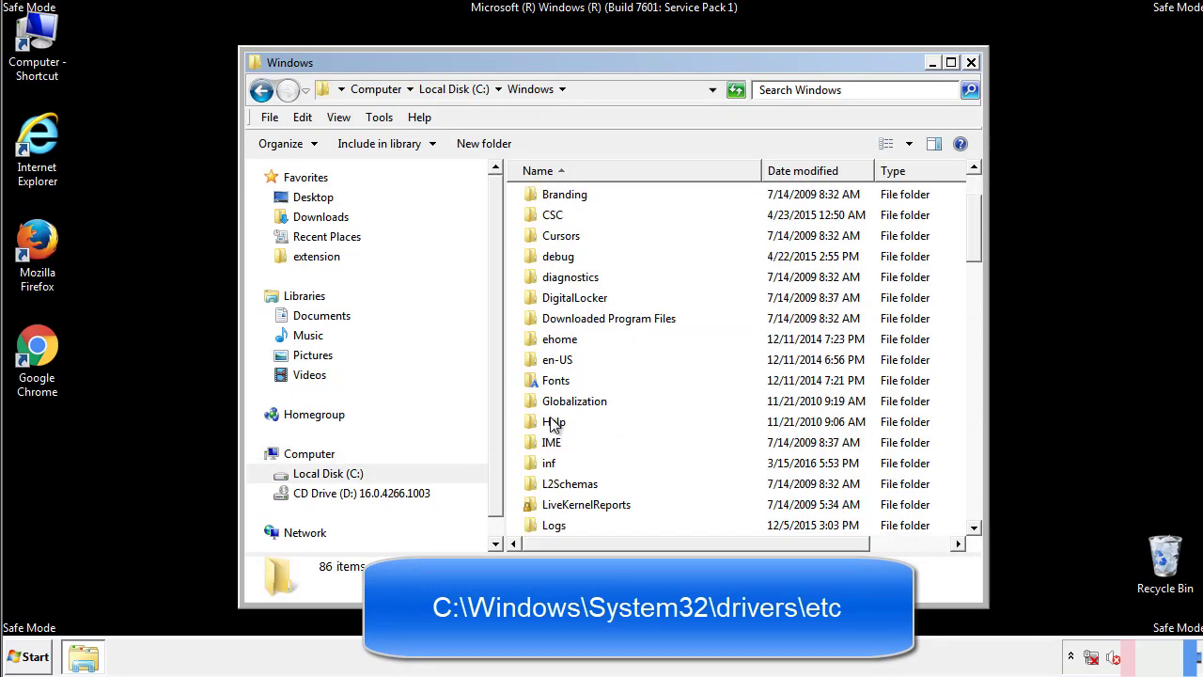
{"action": "scroll", "scroll_direction": "down", "scroll_amount": 3}
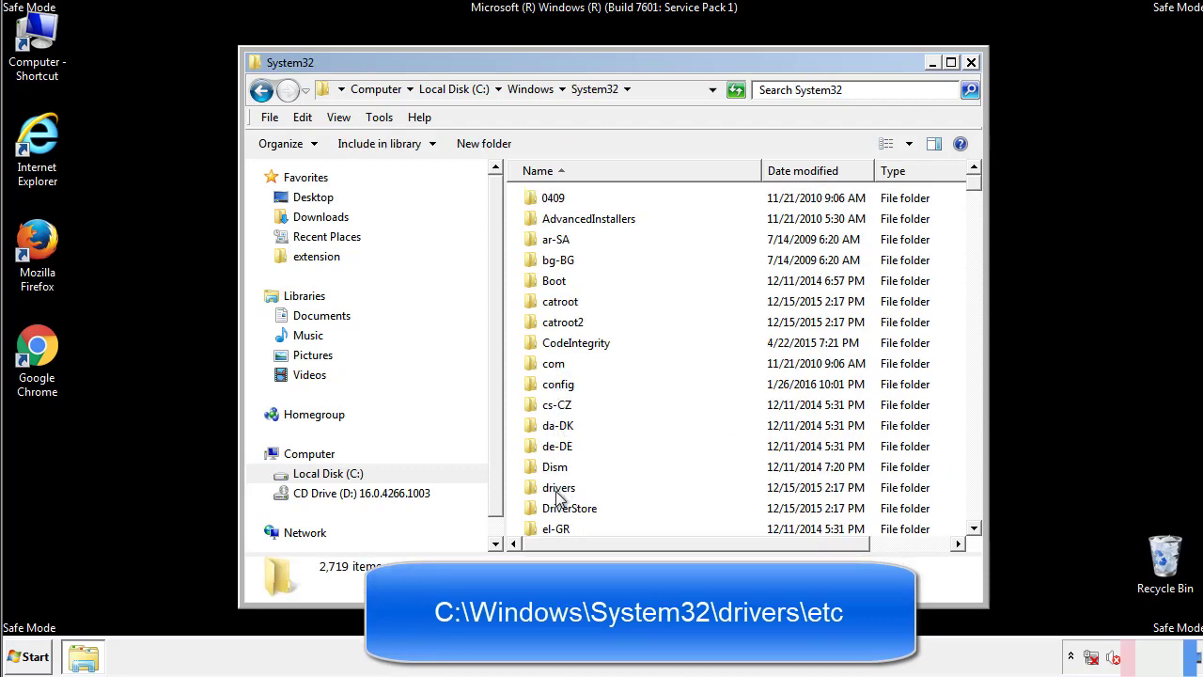
{"action": "double_click", "coordinate": [558, 487]}
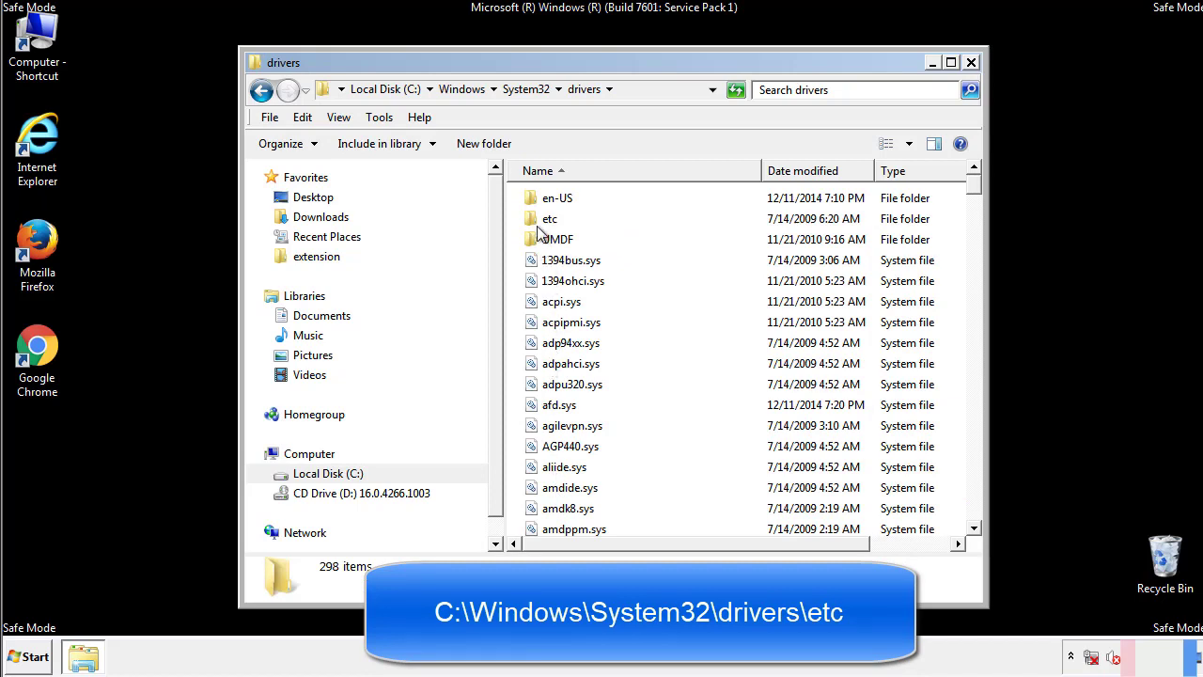
{"action": "double_click", "coordinate": [548, 218]}
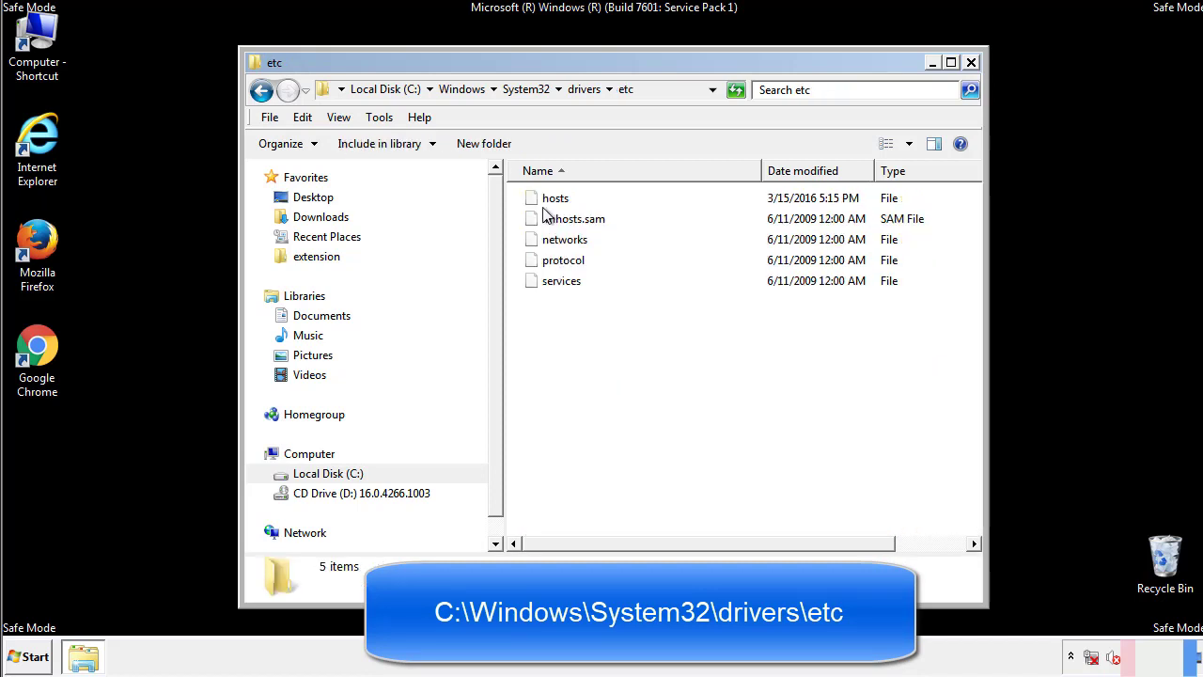
Step: Open hosts in Notepad, delete the four bottom entries, and close it saved
{"action": "double_click", "coordinate": [555, 198]}
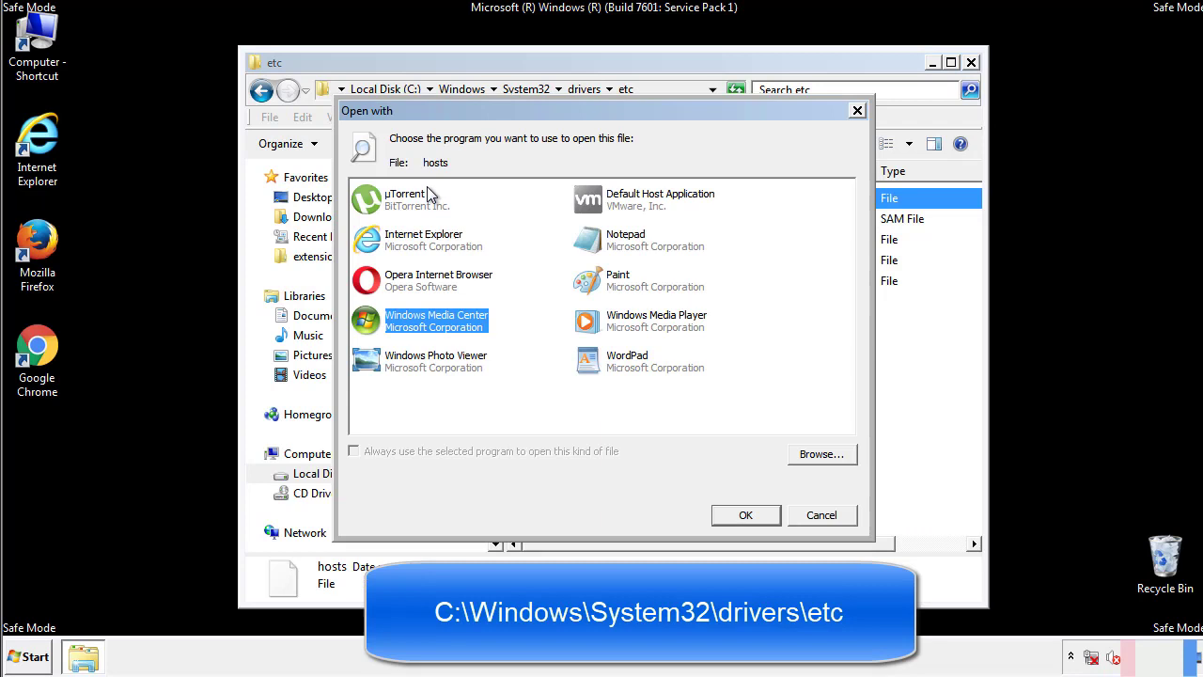
{"action": "mouse_move", "coordinate": [611, 246]}
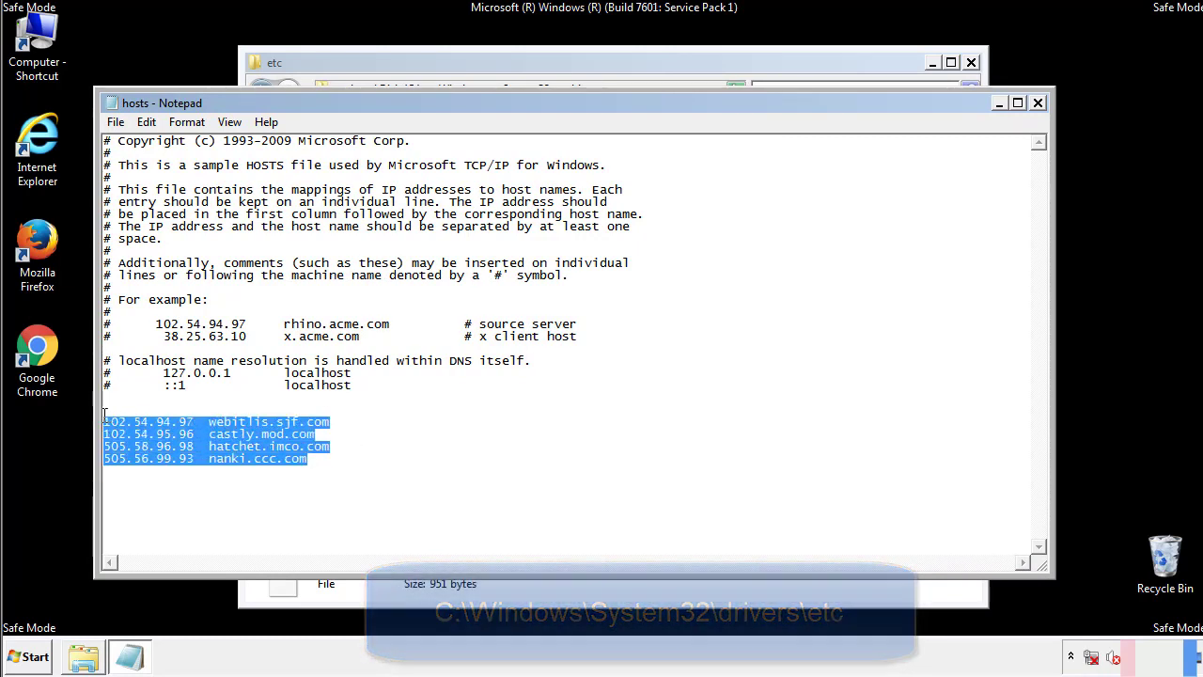
{"action": "key", "text": "Delete"}
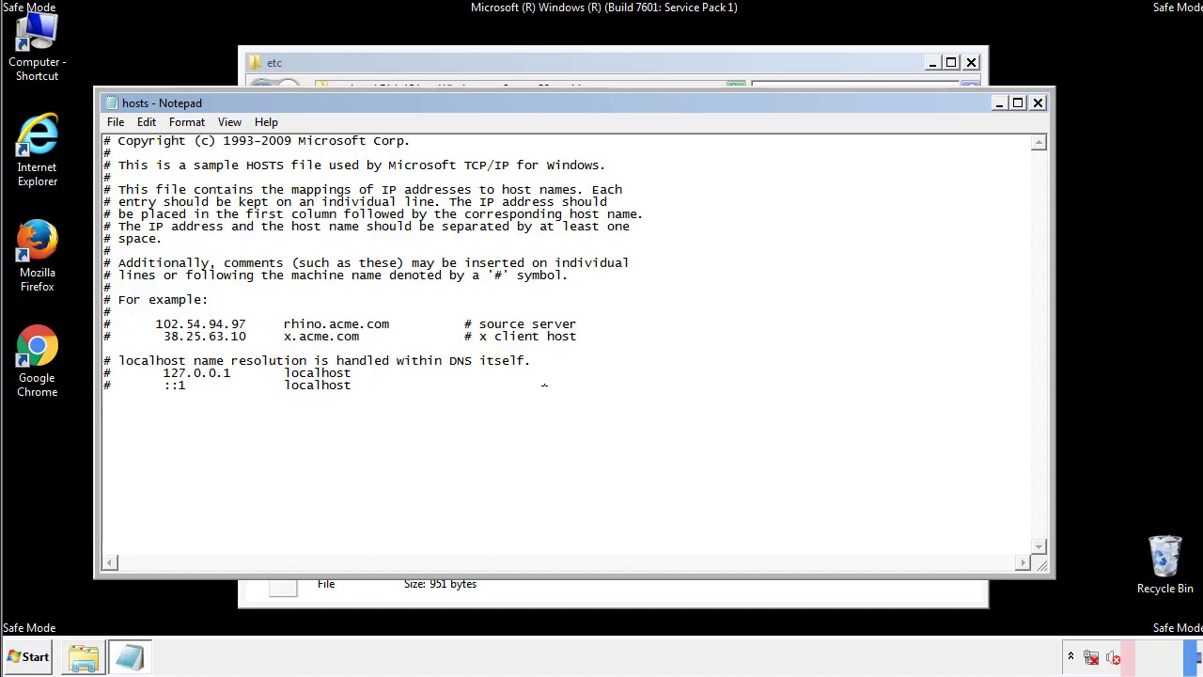
{"action": "mouse_move", "coordinate": [1038, 105]}
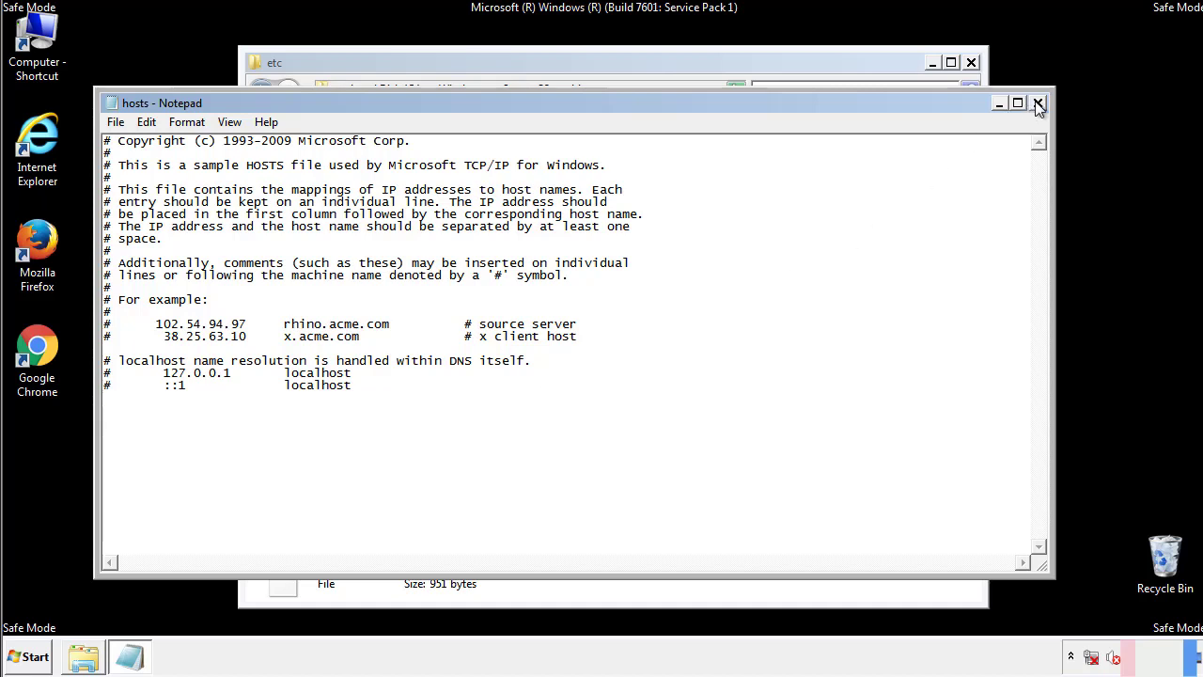
{"action": "left_click", "coordinate": [1038, 103]}
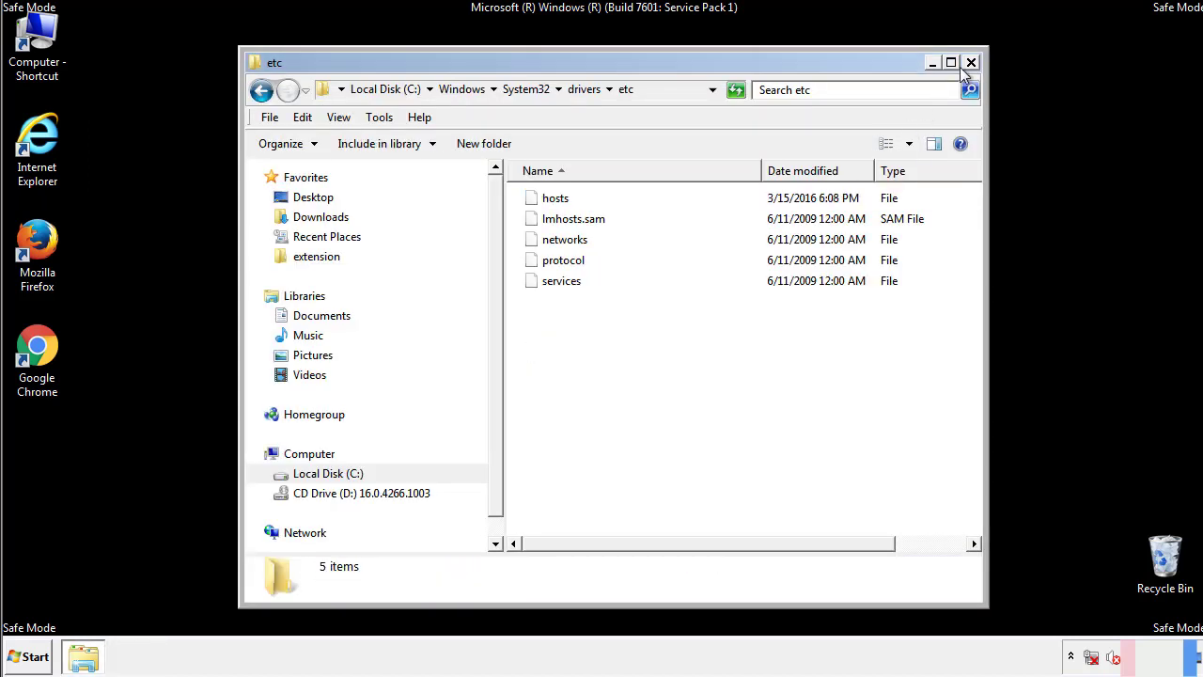
Step: Close the etc window and open the Startup folder from All Programs
{"action": "left_click", "coordinate": [969, 61]}
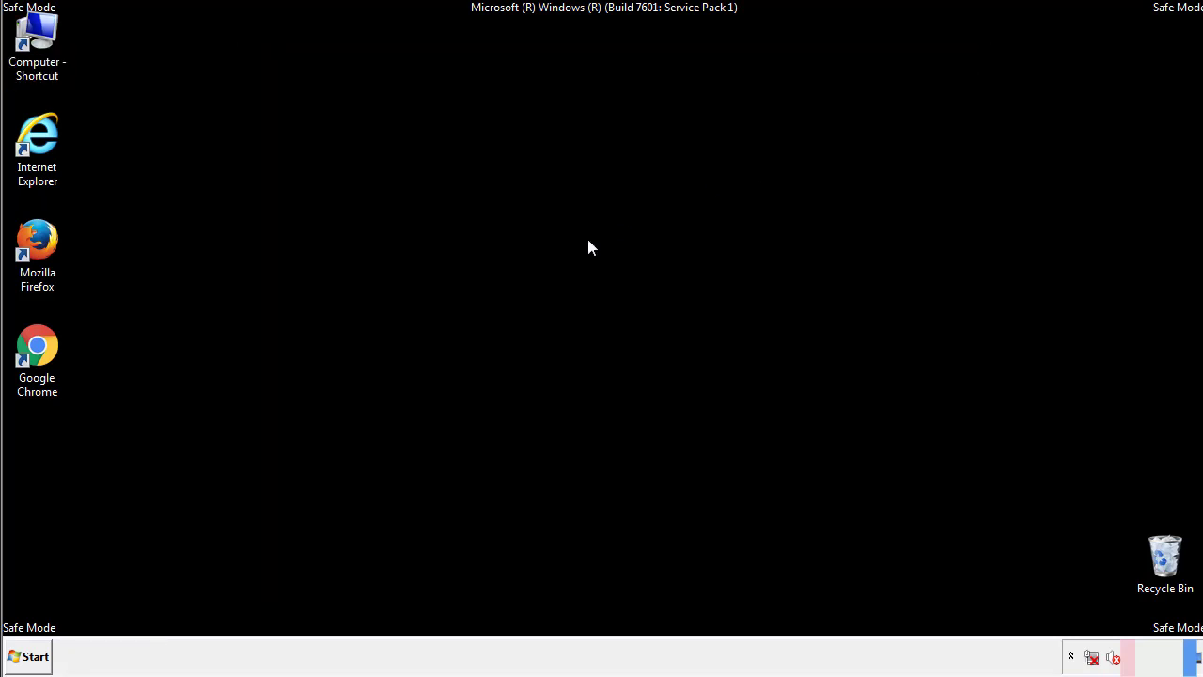
{"action": "left_click", "coordinate": [35, 656]}
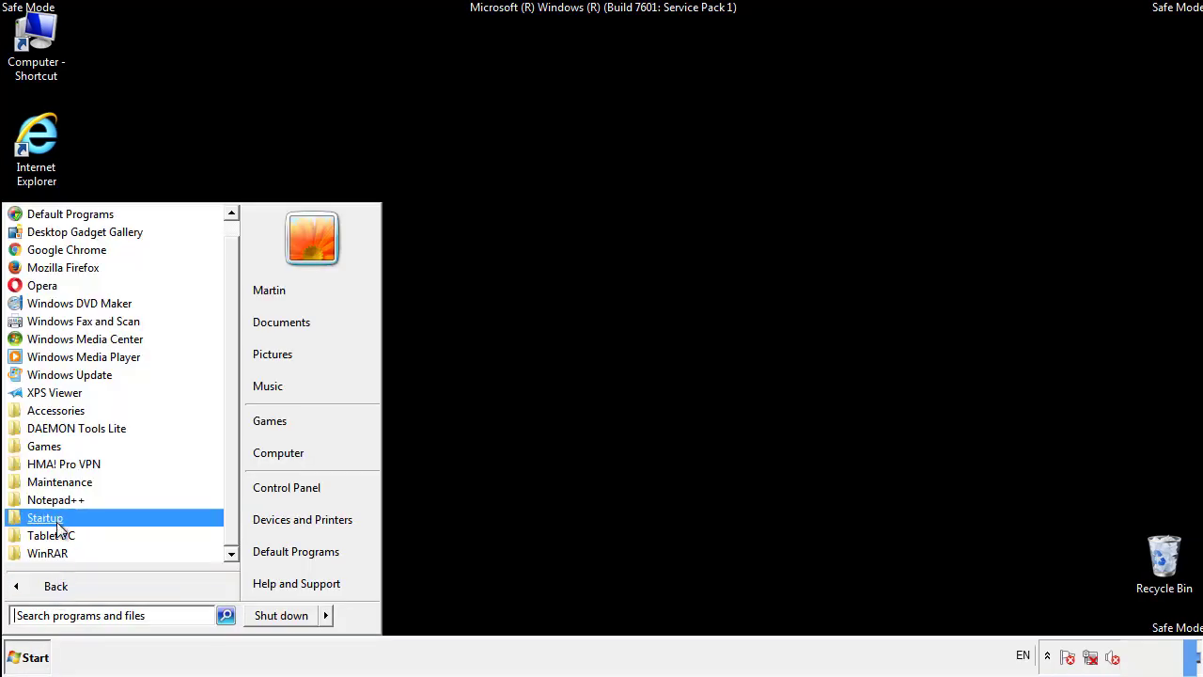
{"action": "right_click", "coordinate": [45, 517]}
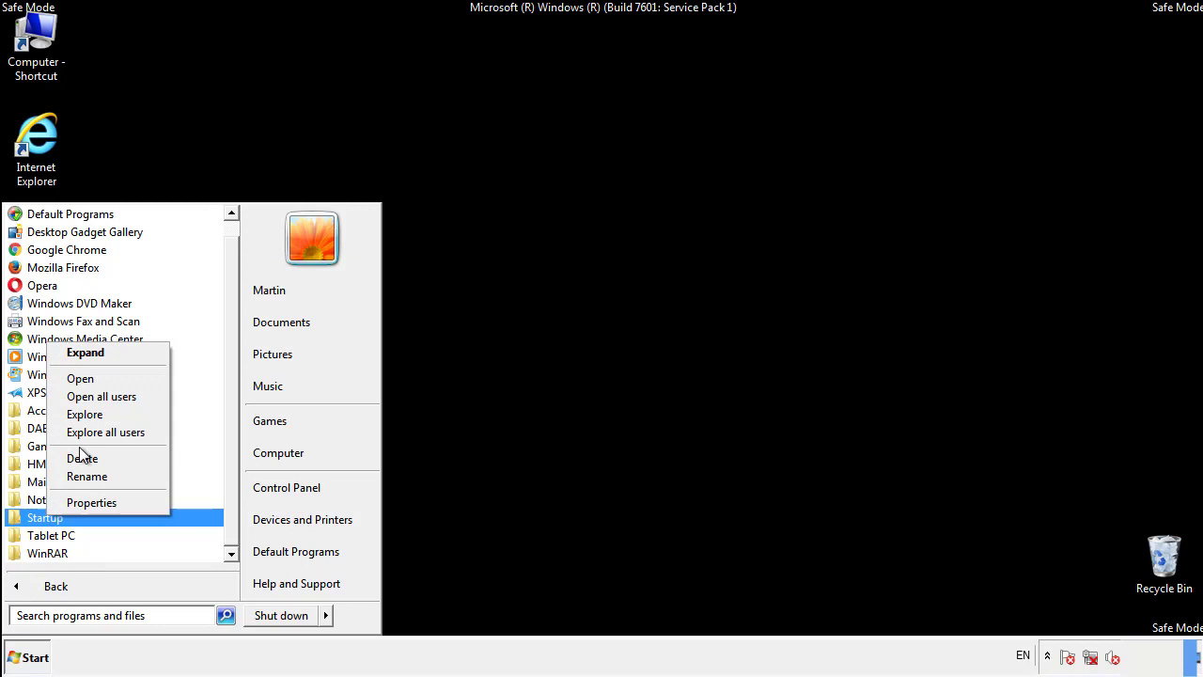
{"action": "left_click", "coordinate": [79, 378]}
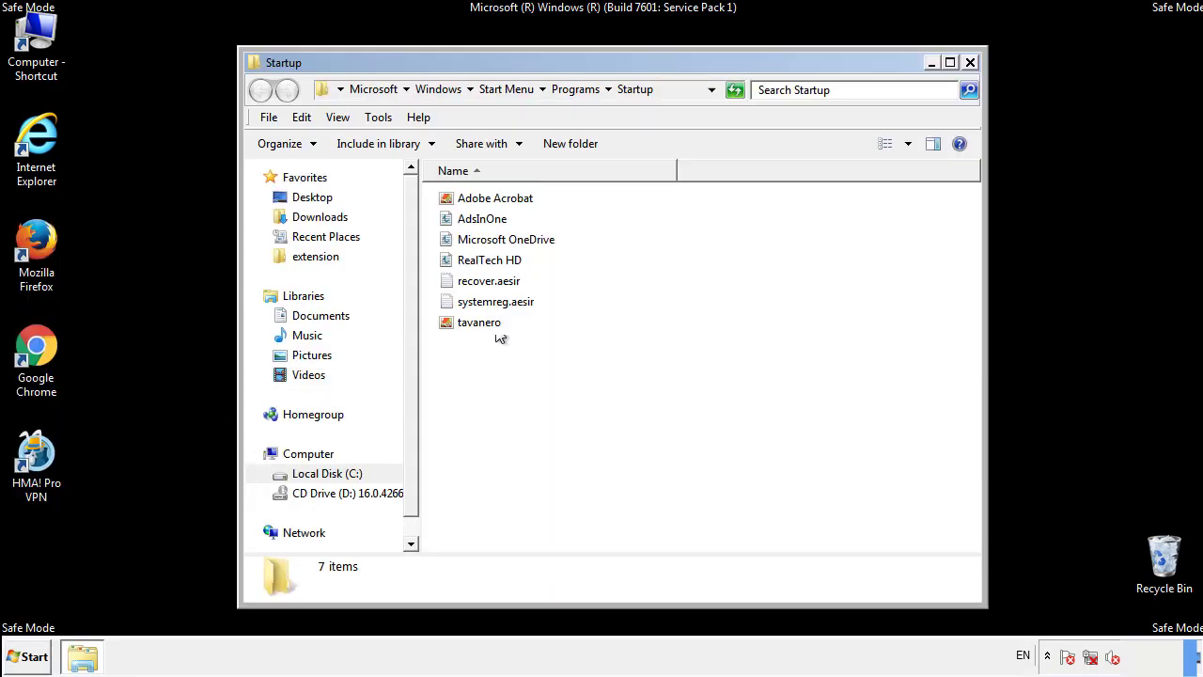
Step: Delete AdsInOne, recover.aesir, systemreg.aesir and tavanero from Startup, then close the folder
{"action": "left_click", "coordinate": [480, 218]}
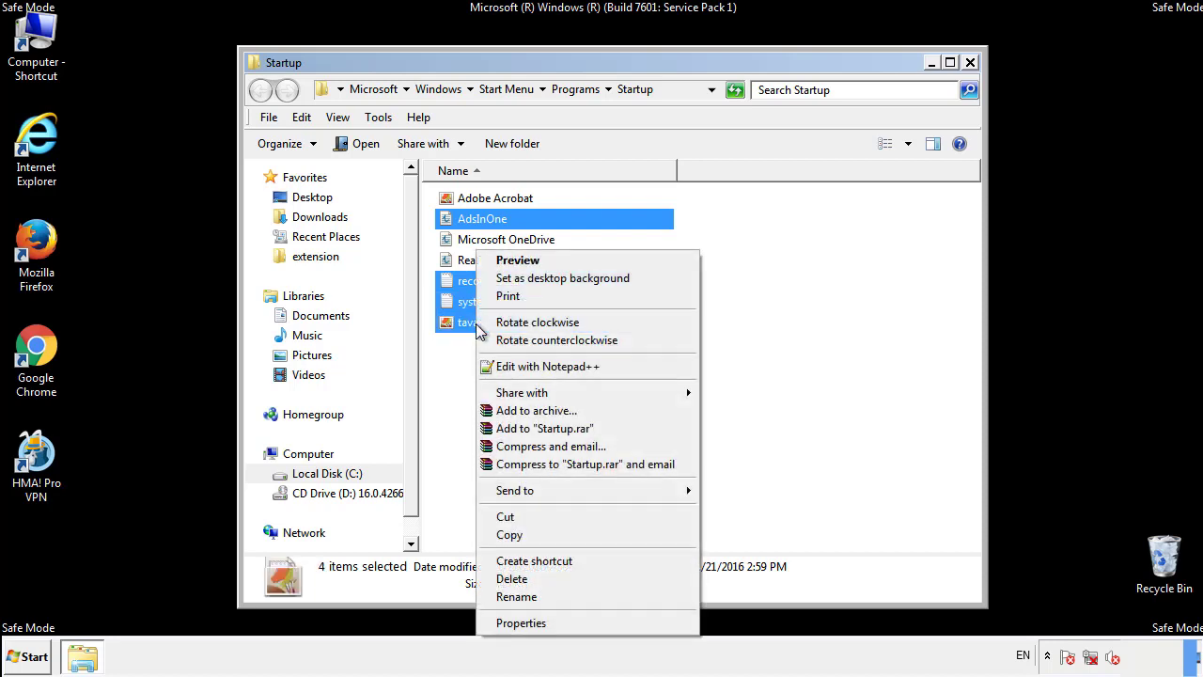
{"action": "left_click", "coordinate": [512, 579]}
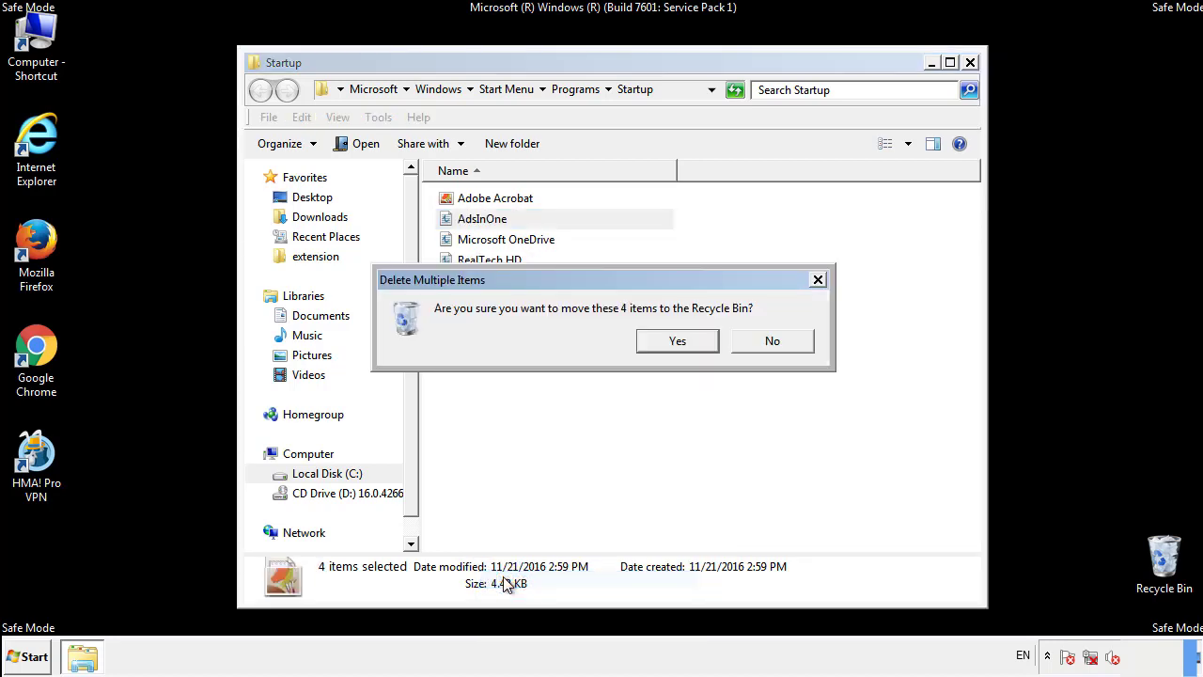
{"action": "left_click", "coordinate": [677, 340]}
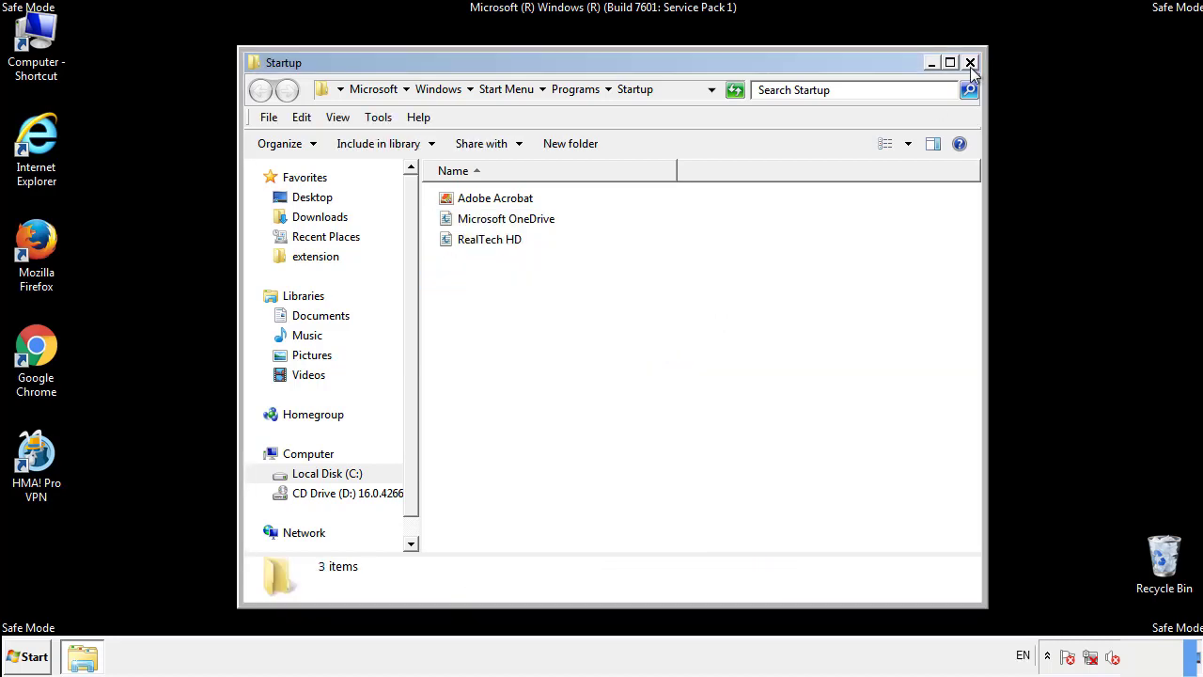
{"action": "left_click", "coordinate": [971, 61]}
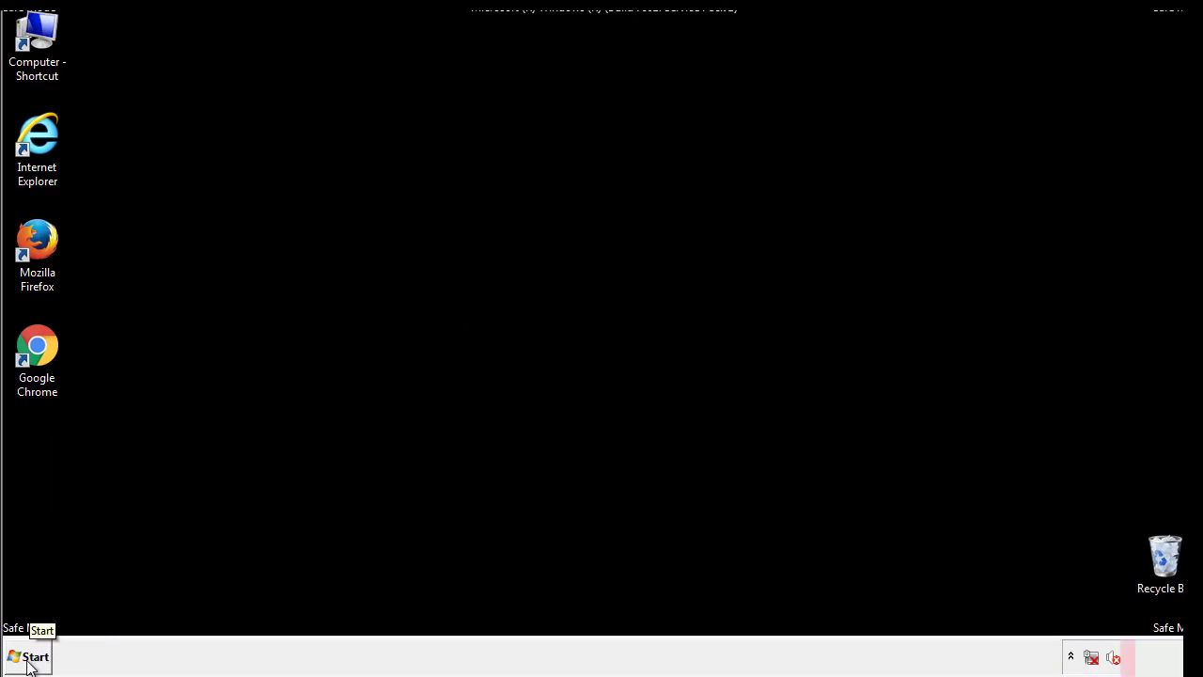
Step: Launch regedit and expand HKEY_LOCAL_MACHINE and its SOFTWARE key
{"action": "left_click", "coordinate": [32, 657]}
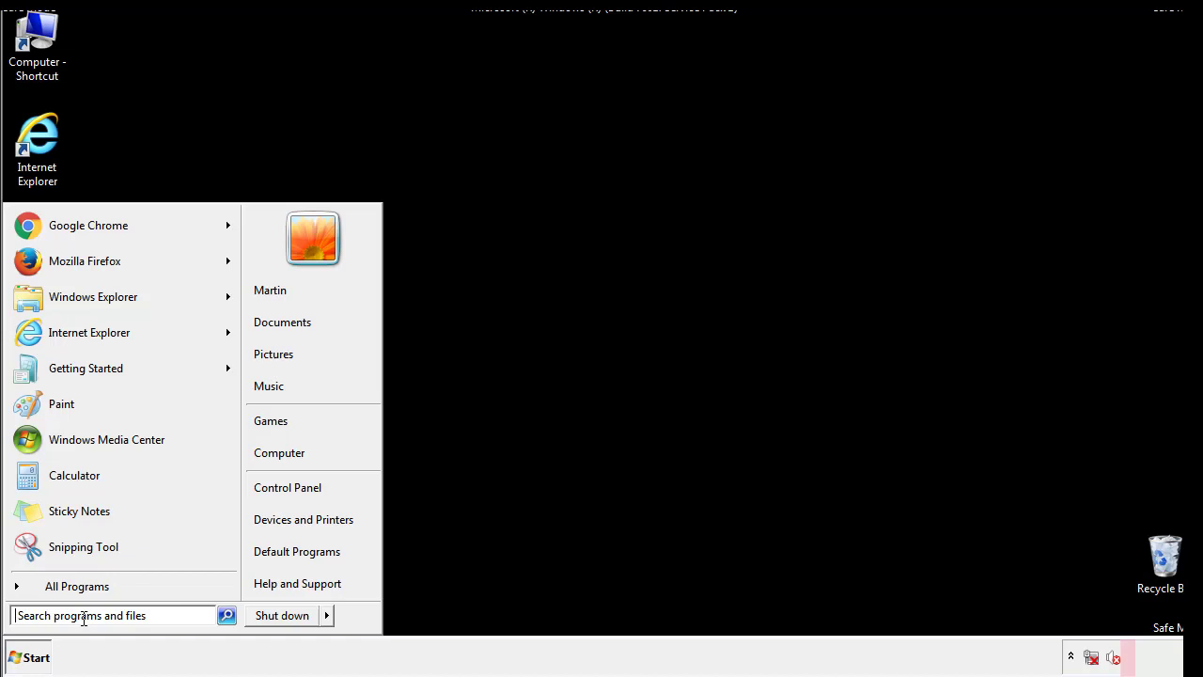
{"action": "type", "text": "reged"}
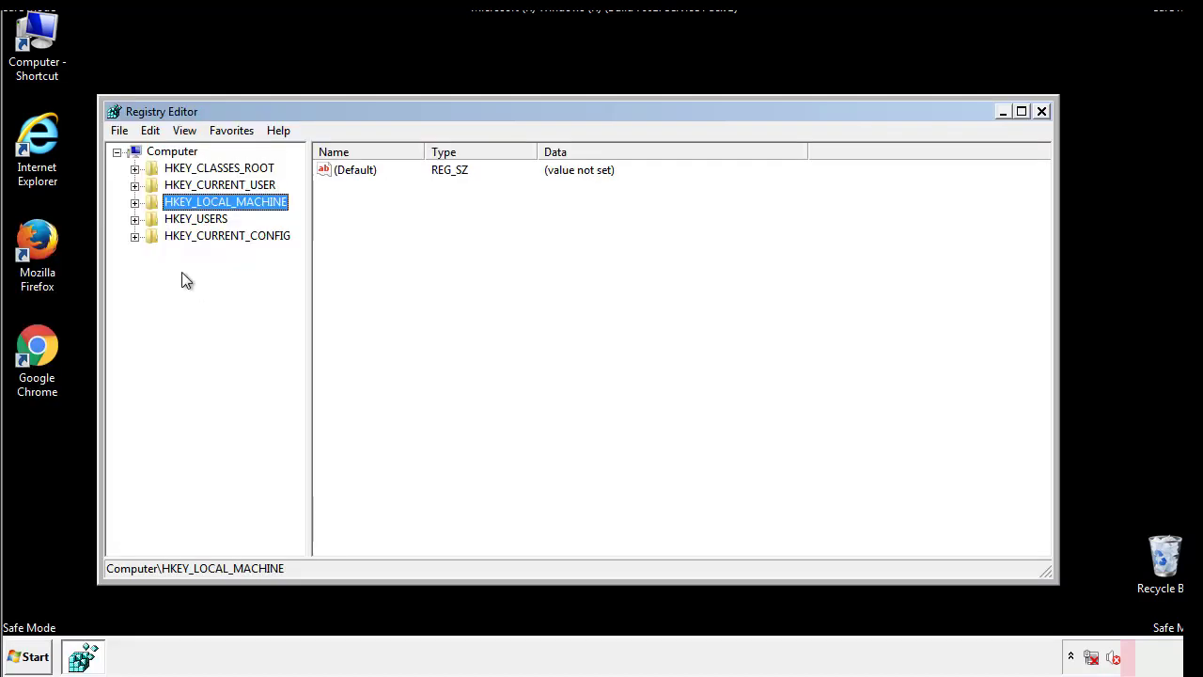
{"action": "left_click", "coordinate": [134, 201]}
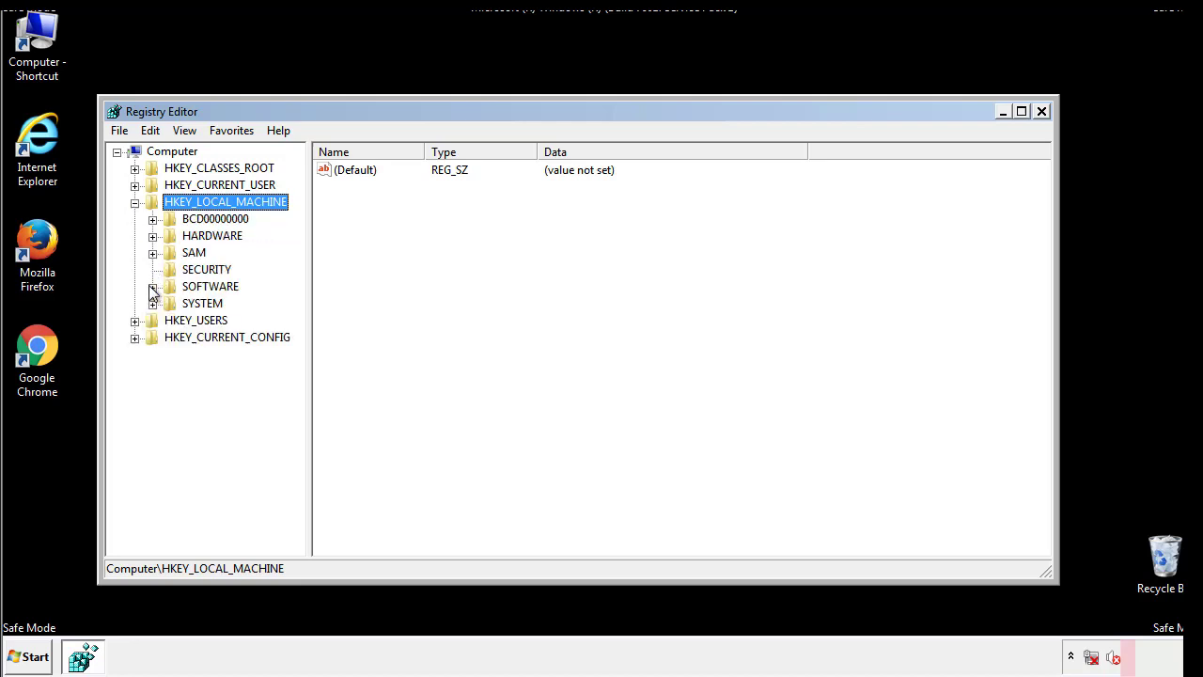
{"action": "left_click", "coordinate": [153, 285]}
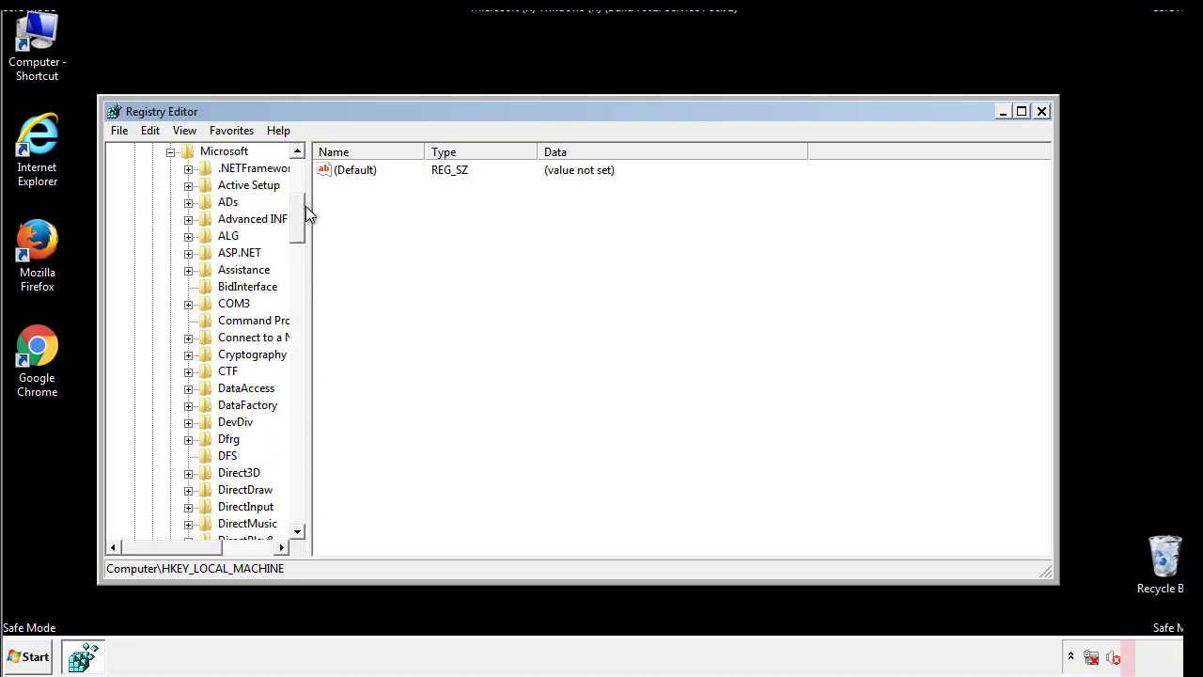
Step: Expand Microsoft\Windows\CurrentVersion and scroll down to the Run and RunOnce keys
{"action": "scroll", "scroll_direction": "down", "scroll_amount": 3}
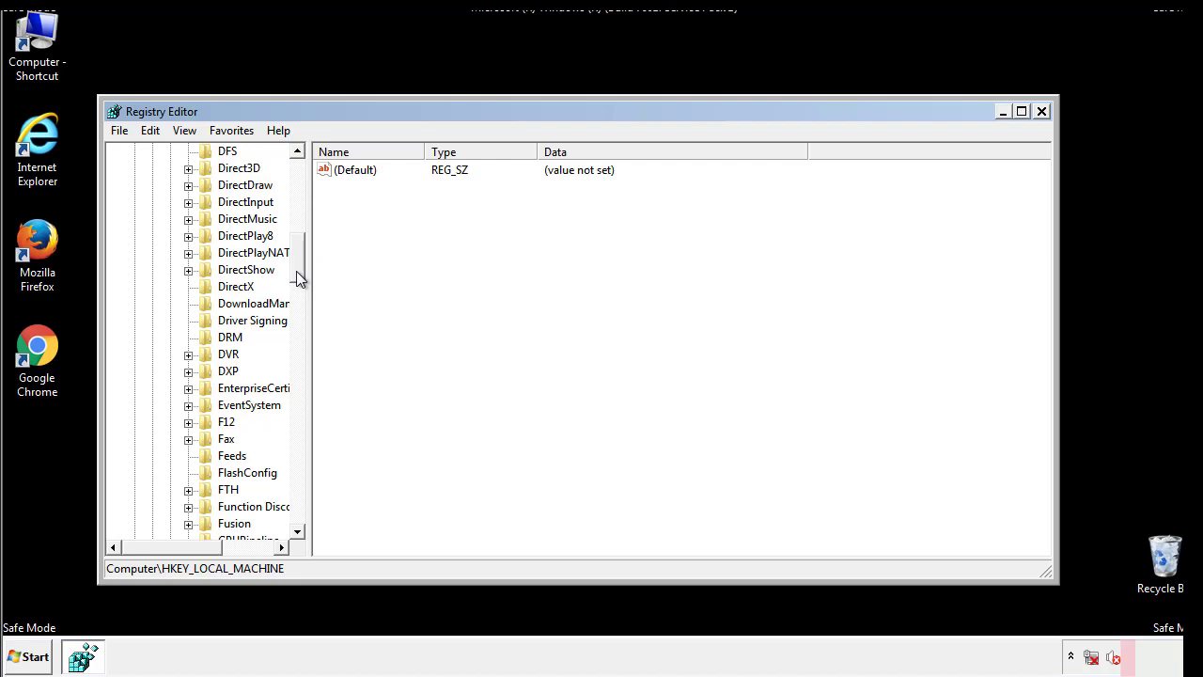
{"action": "scroll", "scroll_direction": "down", "scroll_amount": 3}
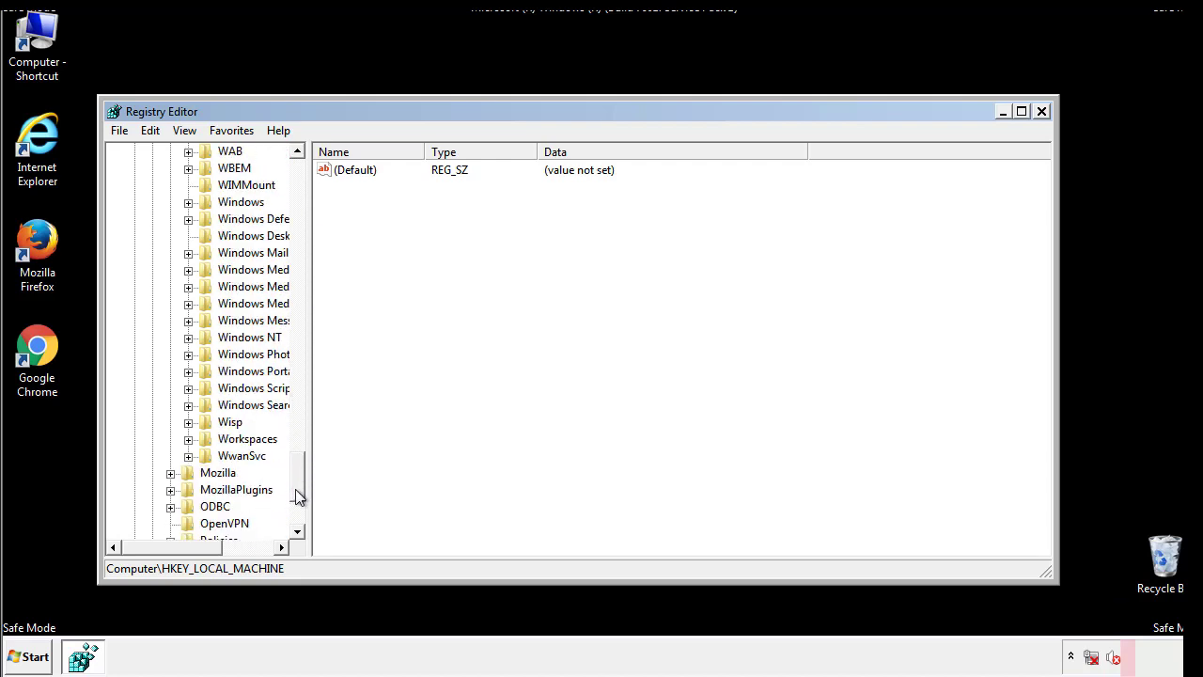
{"action": "left_click", "coordinate": [188, 287]}
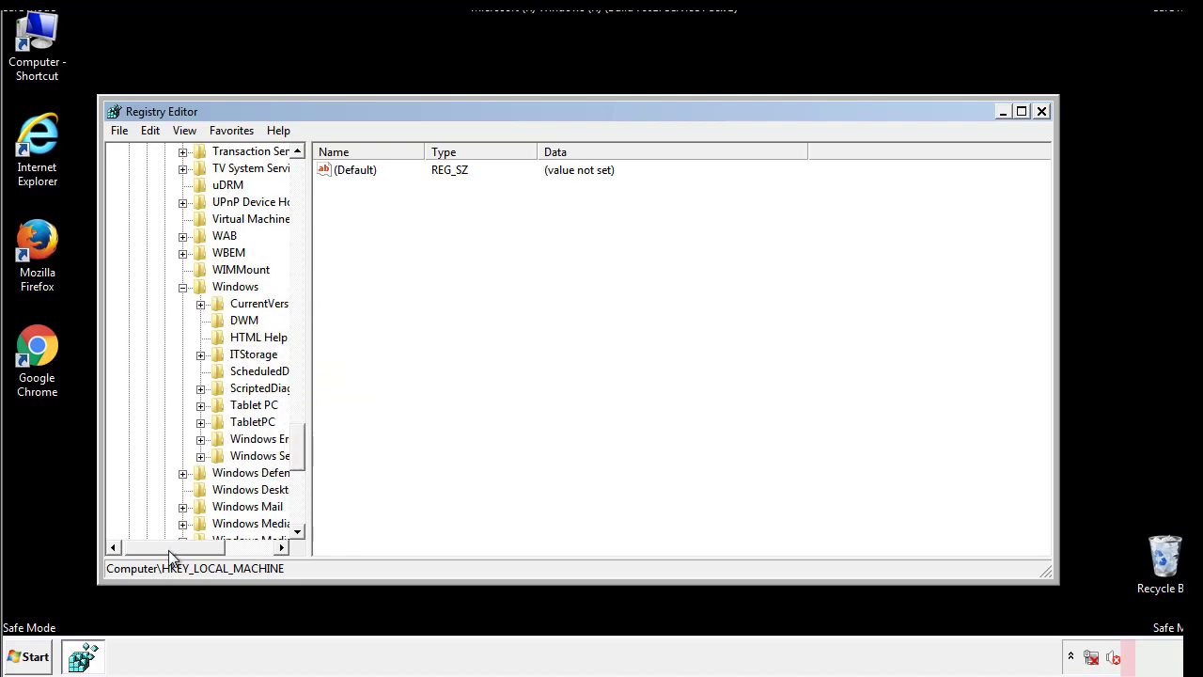
{"action": "left_click", "coordinate": [200, 303]}
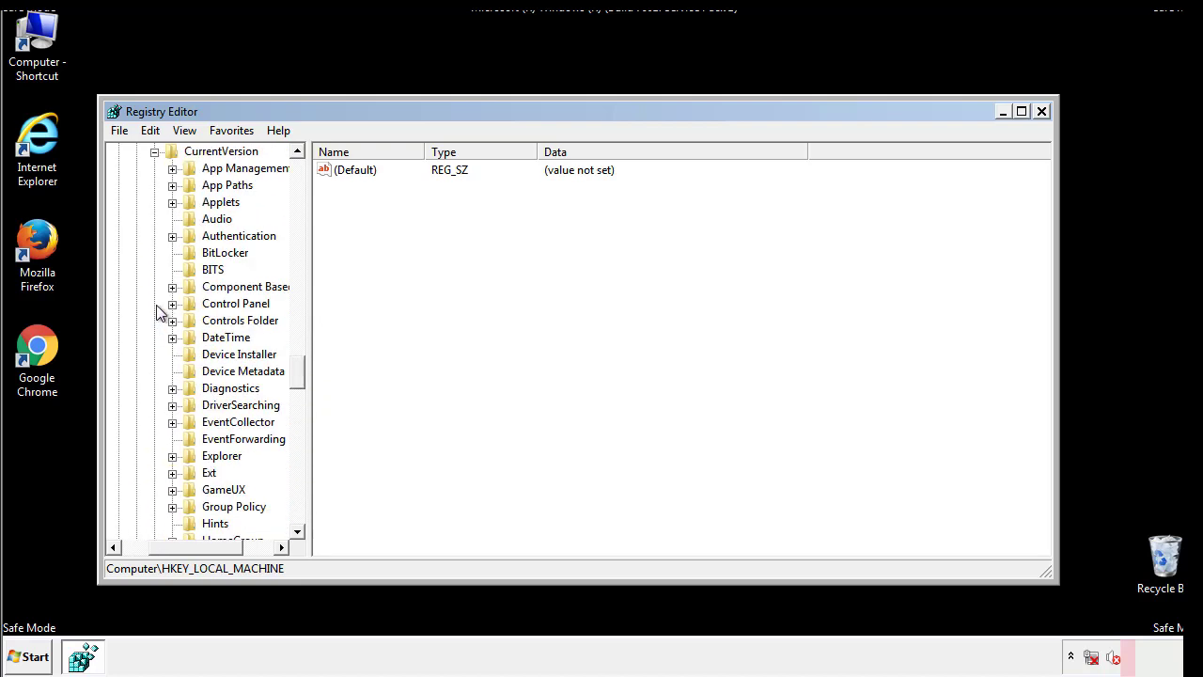
{"action": "scroll", "scroll_direction": "down", "scroll_amount": 3}
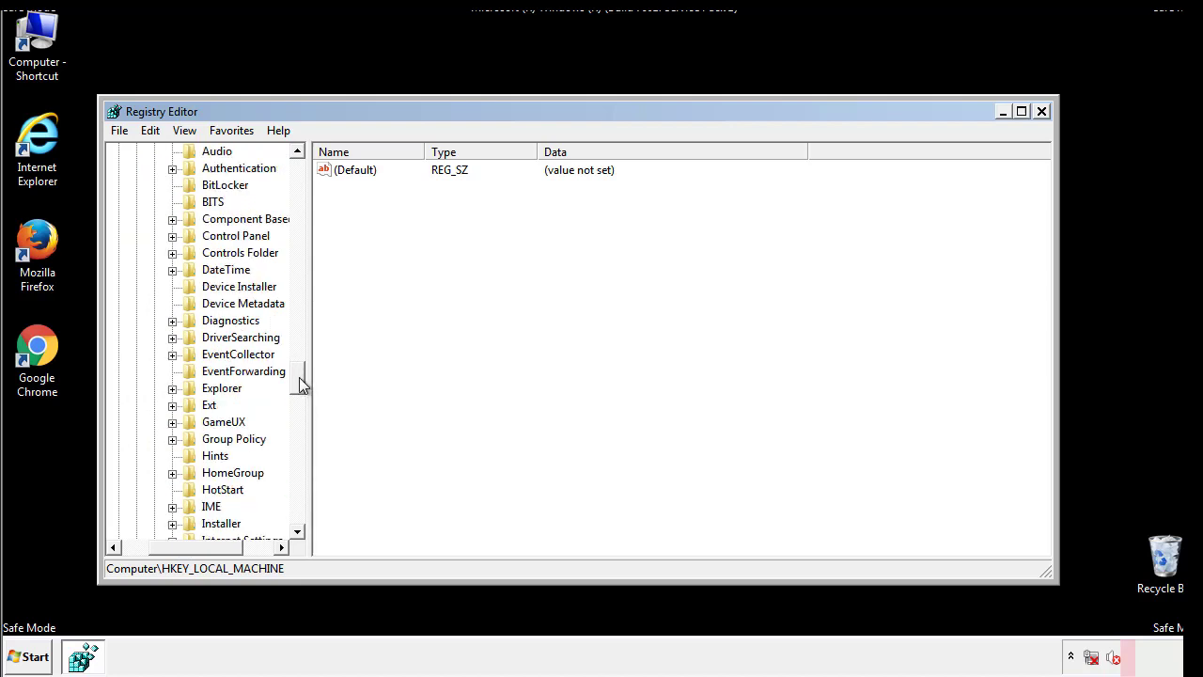
{"action": "scroll", "scroll_direction": "down", "scroll_amount": 3}
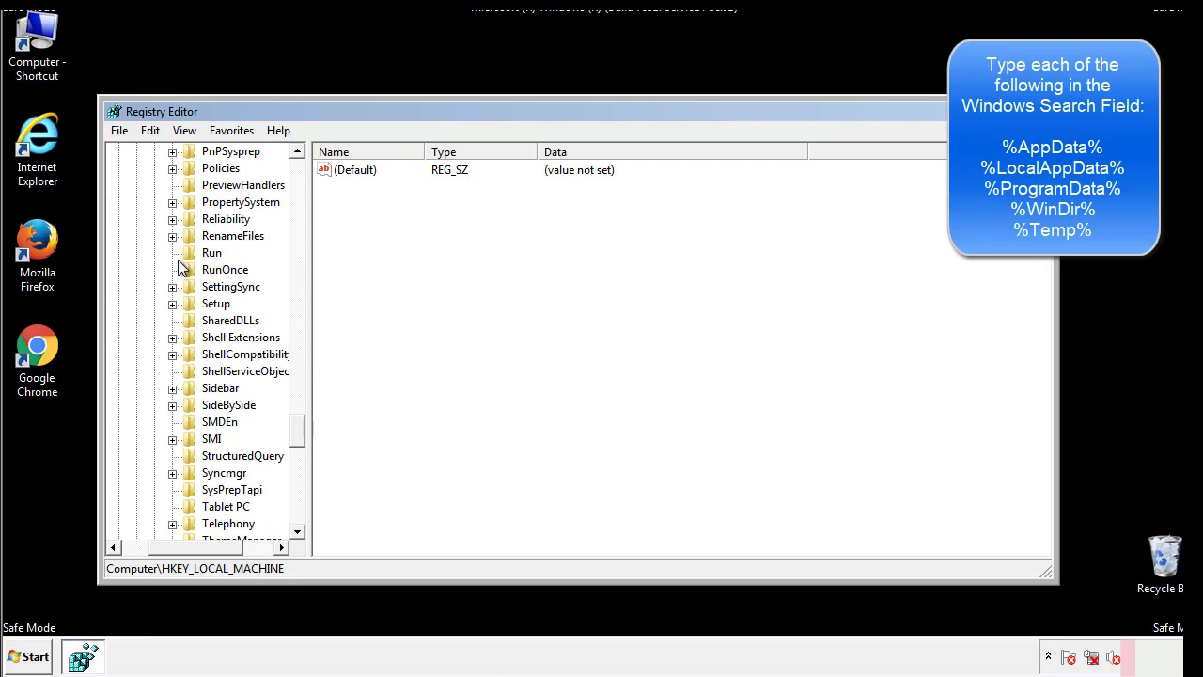
Step: Delete tappi.loc from HKLM CurrentVersion\Run, leaving the default and VMware values
{"action": "left_click", "coordinate": [212, 252]}
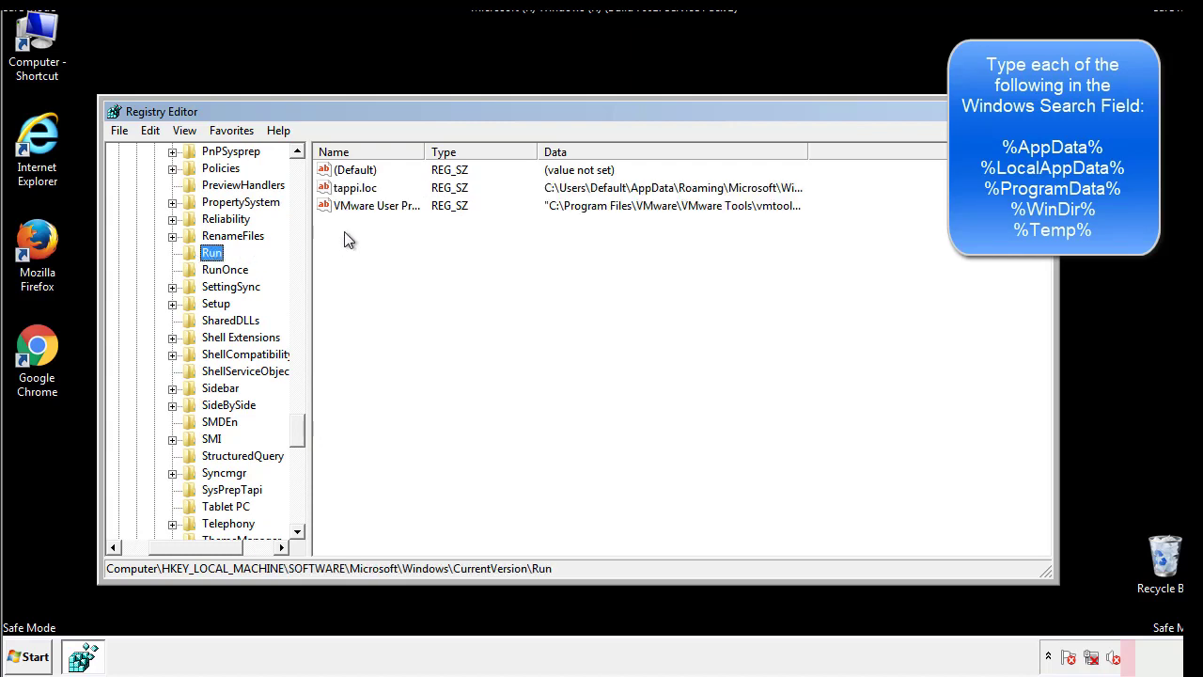
{"action": "mouse_move", "coordinate": [778, 208]}
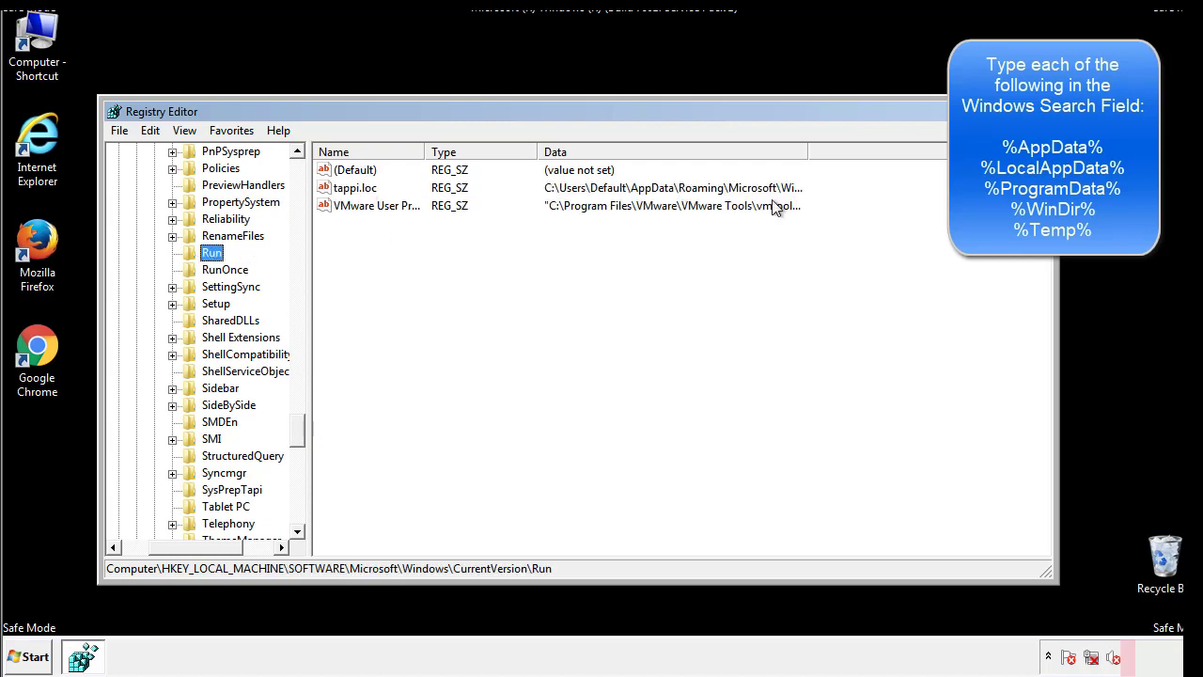
{"action": "left_click", "coordinate": [355, 187]}
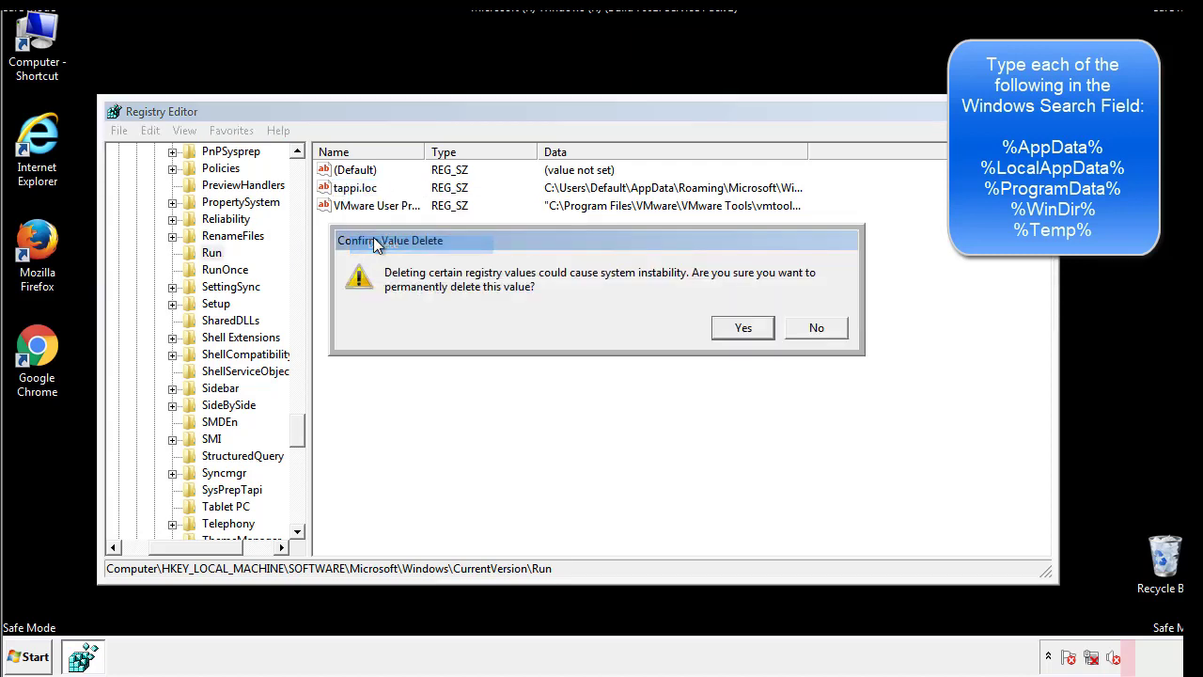
{"action": "left_click", "coordinate": [743, 327]}
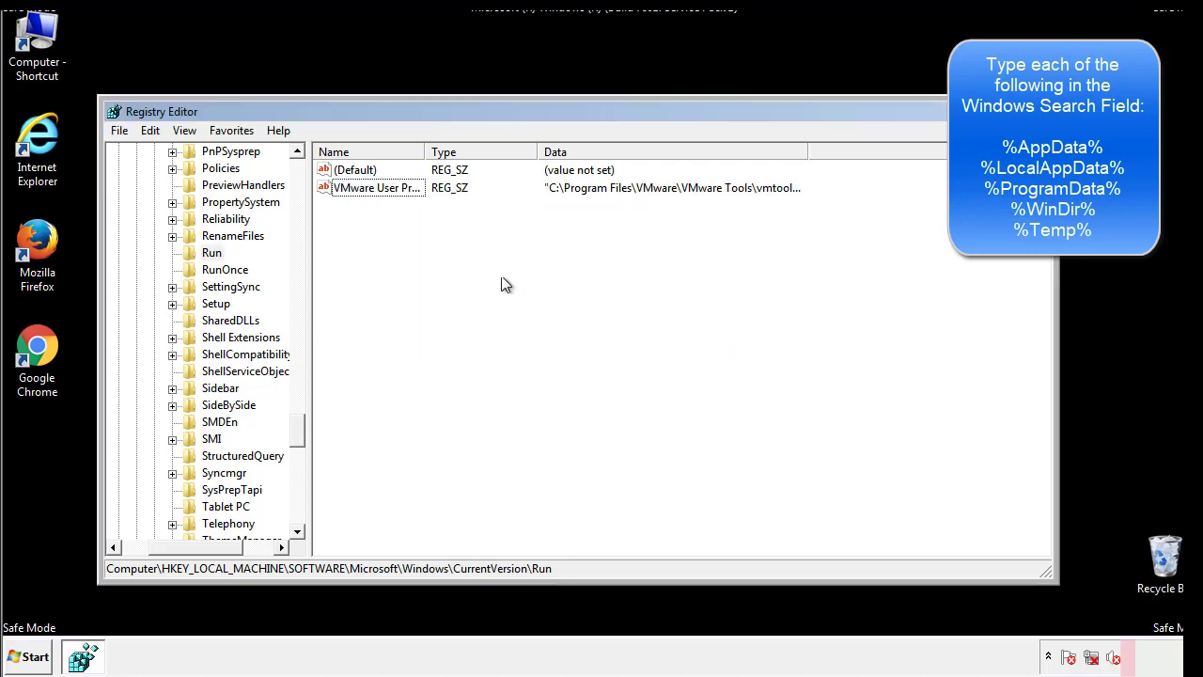
{"action": "scroll", "scroll_direction": "down", "scroll_amount": 3}
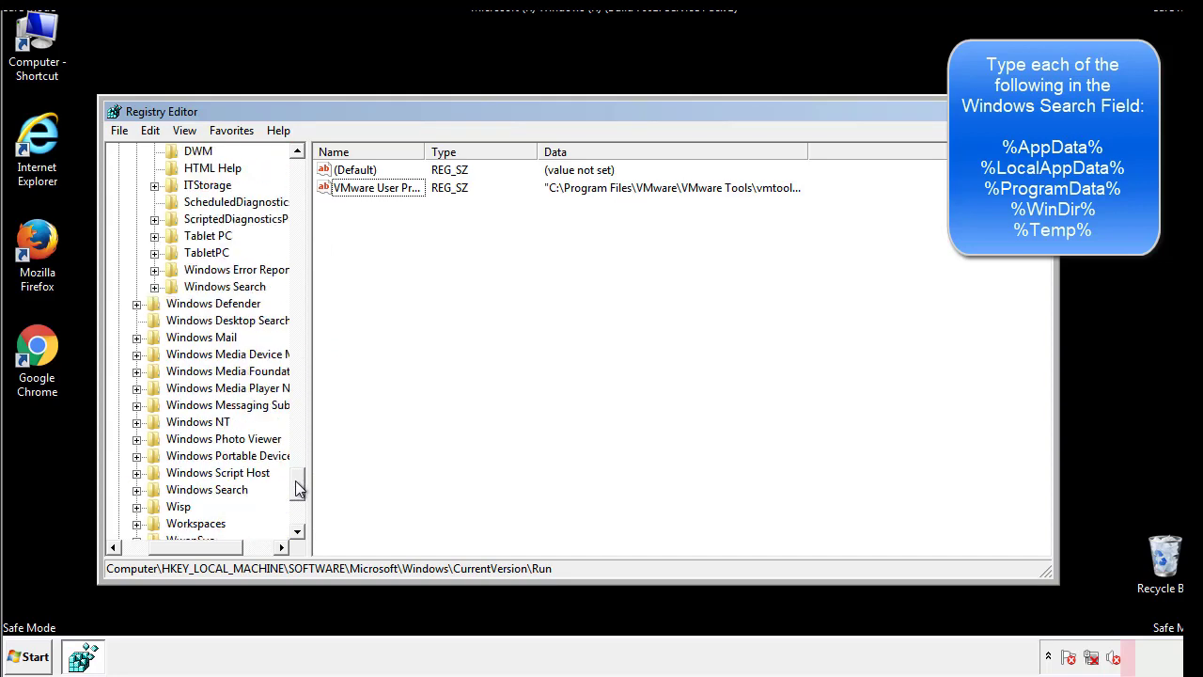
{"action": "scroll", "scroll_direction": "down", "scroll_amount": 3}
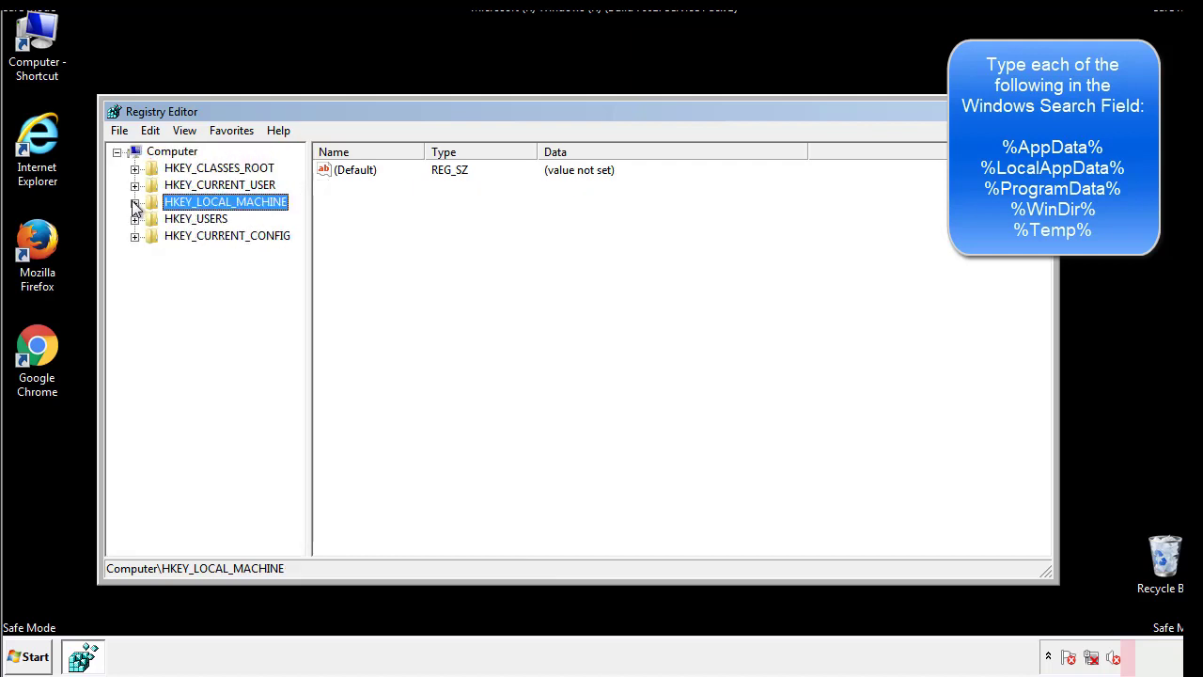
Step: Inspect HKCU CurrentVersion\Run, holding only DAEMON Tools, then select HKCU Software\Microsoft\Windows
{"action": "left_click", "coordinate": [135, 185]}
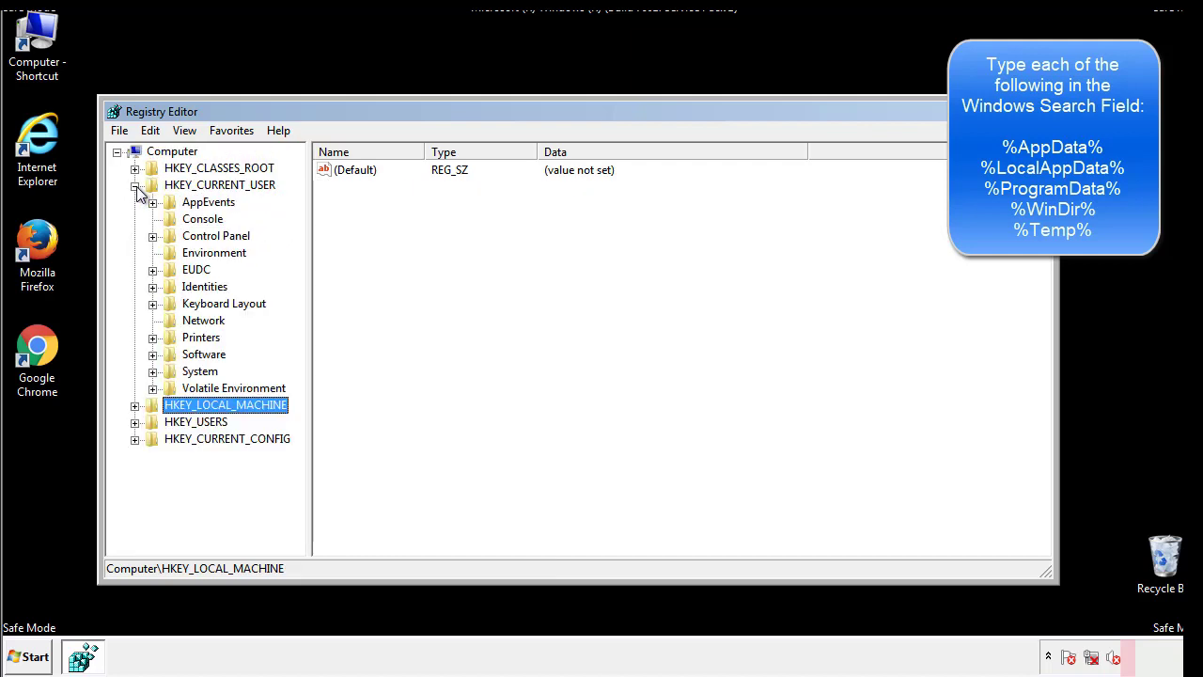
{"action": "mouse_move", "coordinate": [155, 303]}
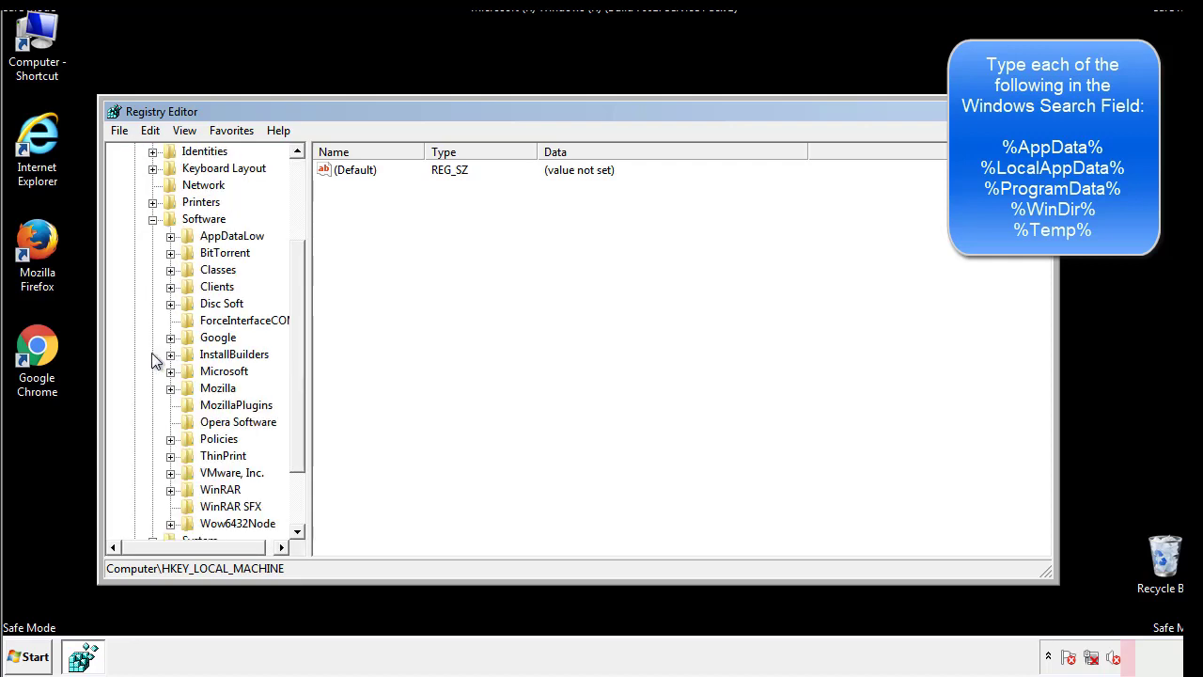
{"action": "scroll", "scroll_direction": "down", "scroll_amount": 3}
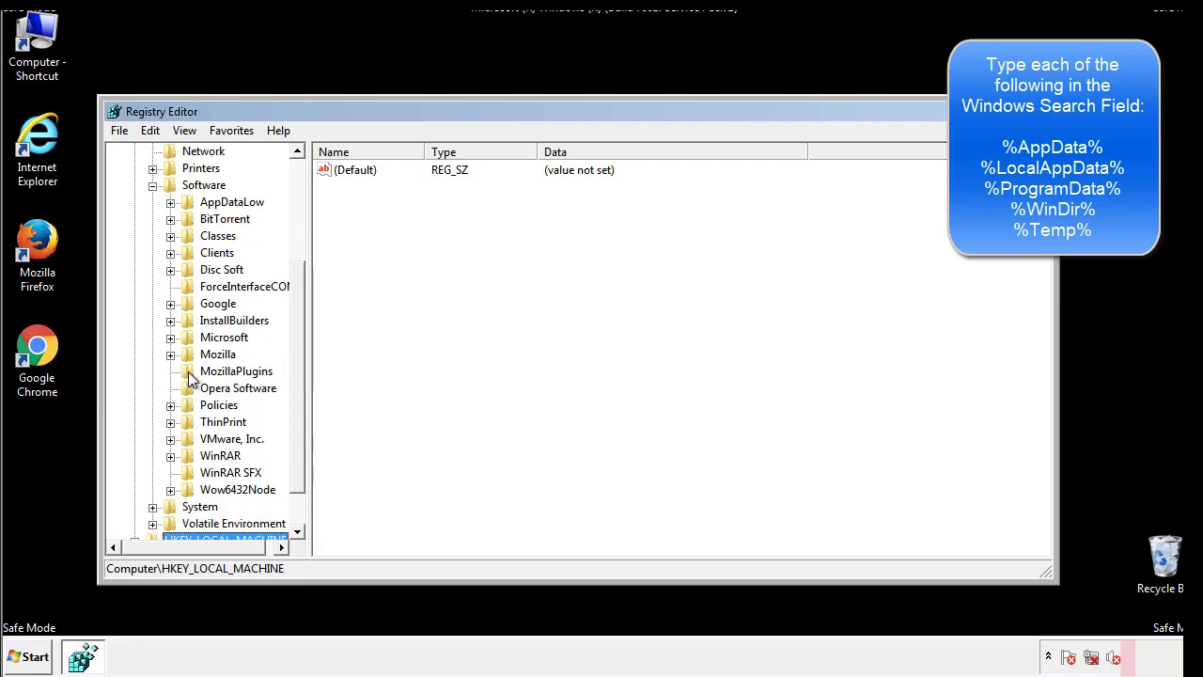
{"action": "mouse_move", "coordinate": [185, 256]}
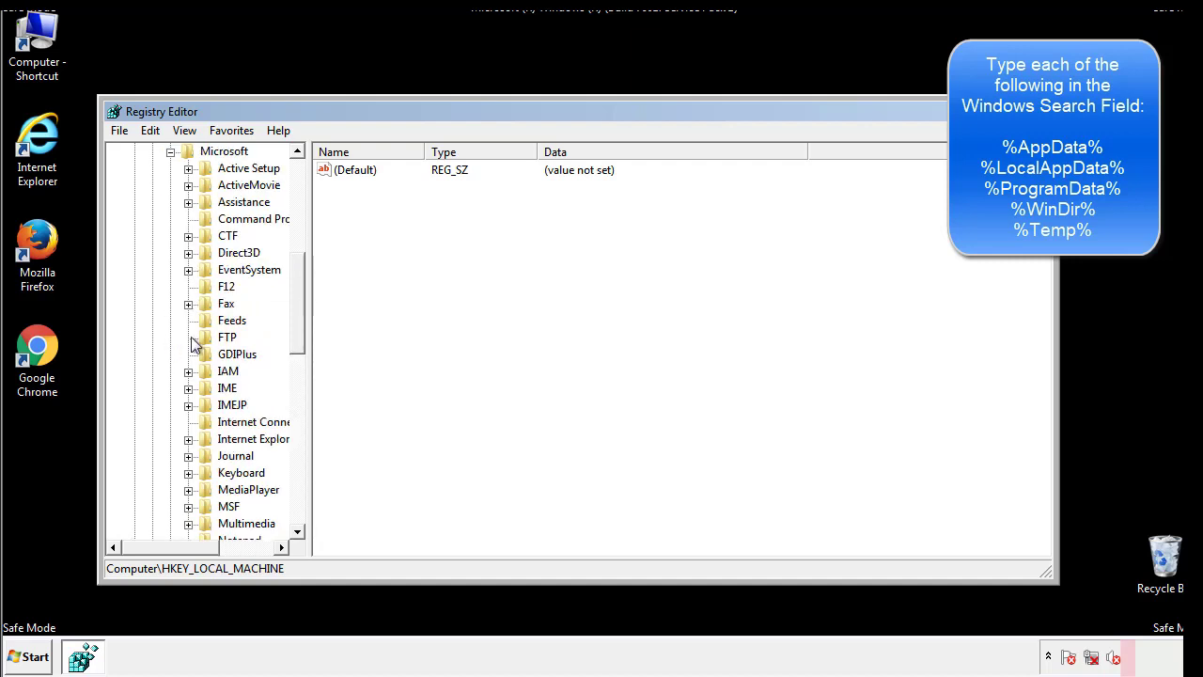
{"action": "scroll", "scroll_direction": "down", "scroll_amount": 3}
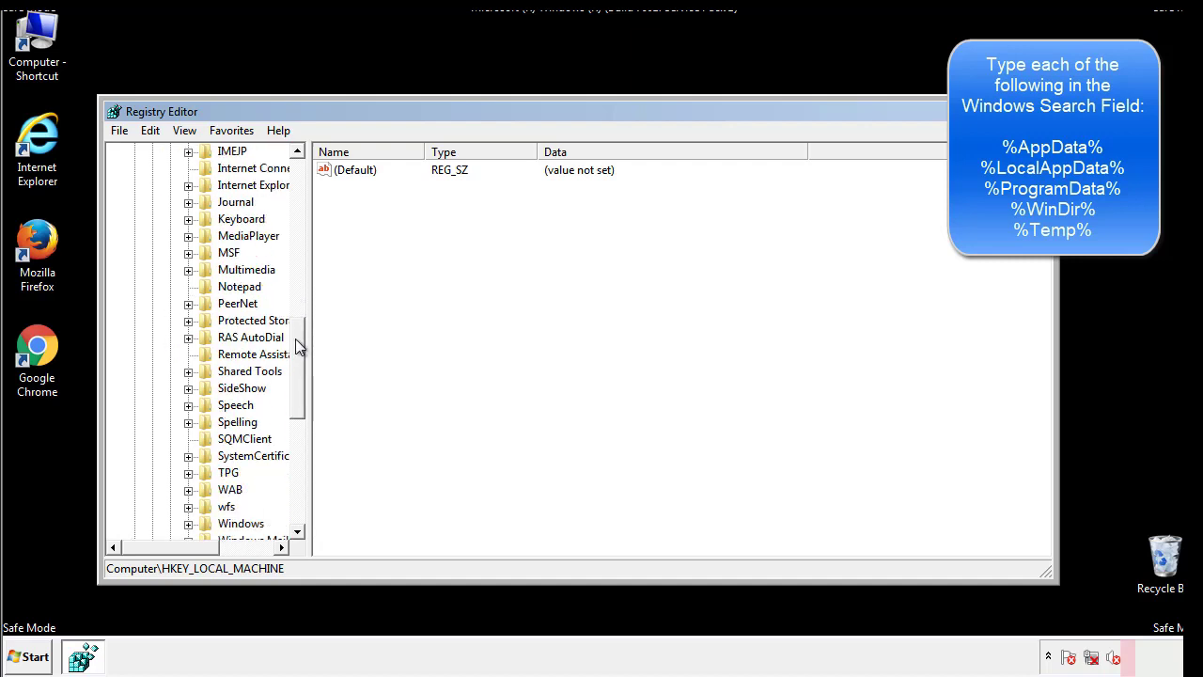
{"action": "scroll", "scroll_direction": "down", "scroll_amount": 3}
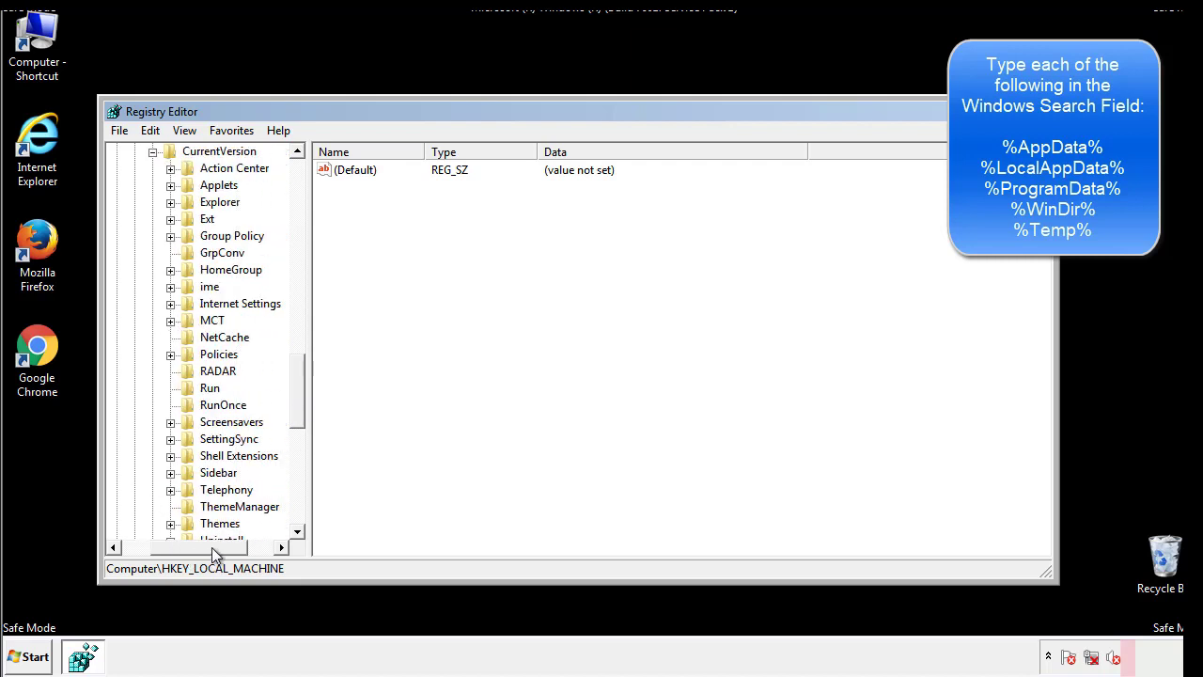
{"action": "left_click", "coordinate": [210, 388]}
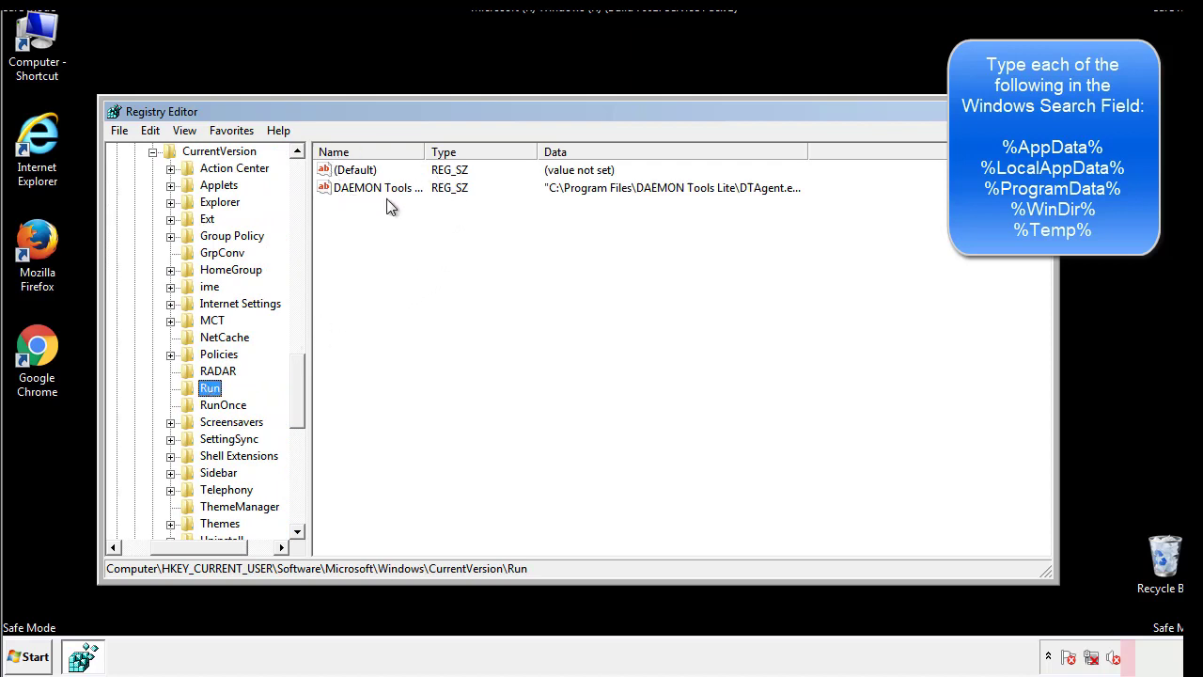
{"action": "mouse_move", "coordinate": [516, 221]}
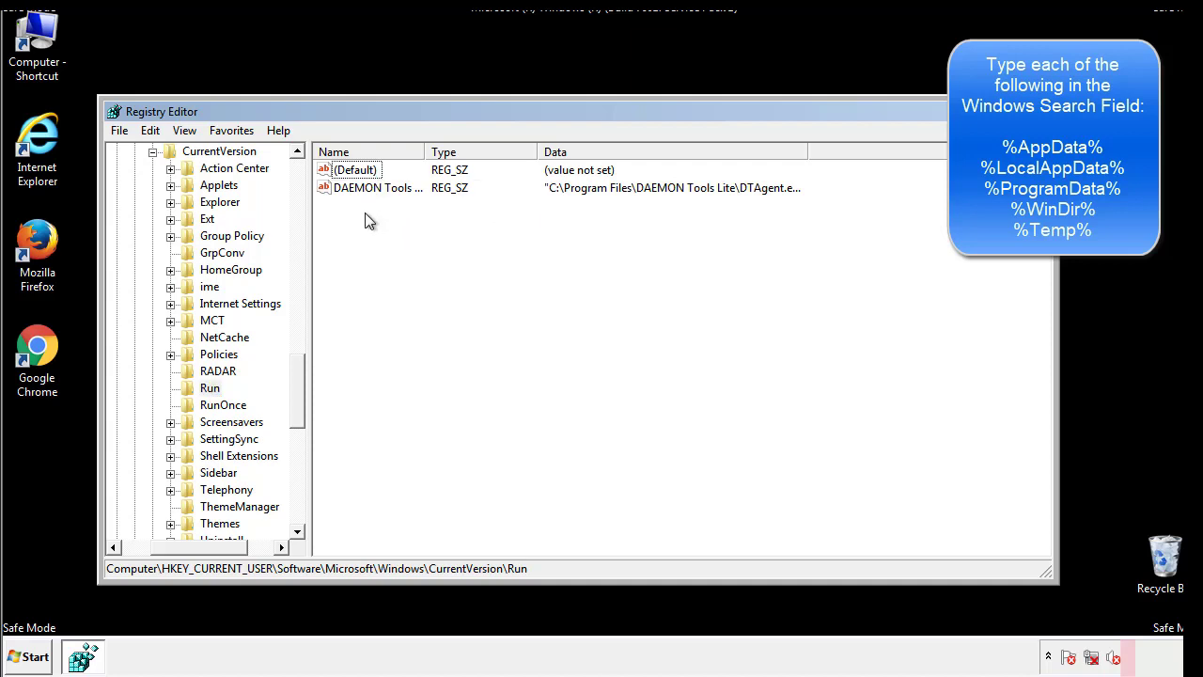
{"action": "mouse_move", "coordinate": [436, 221]}
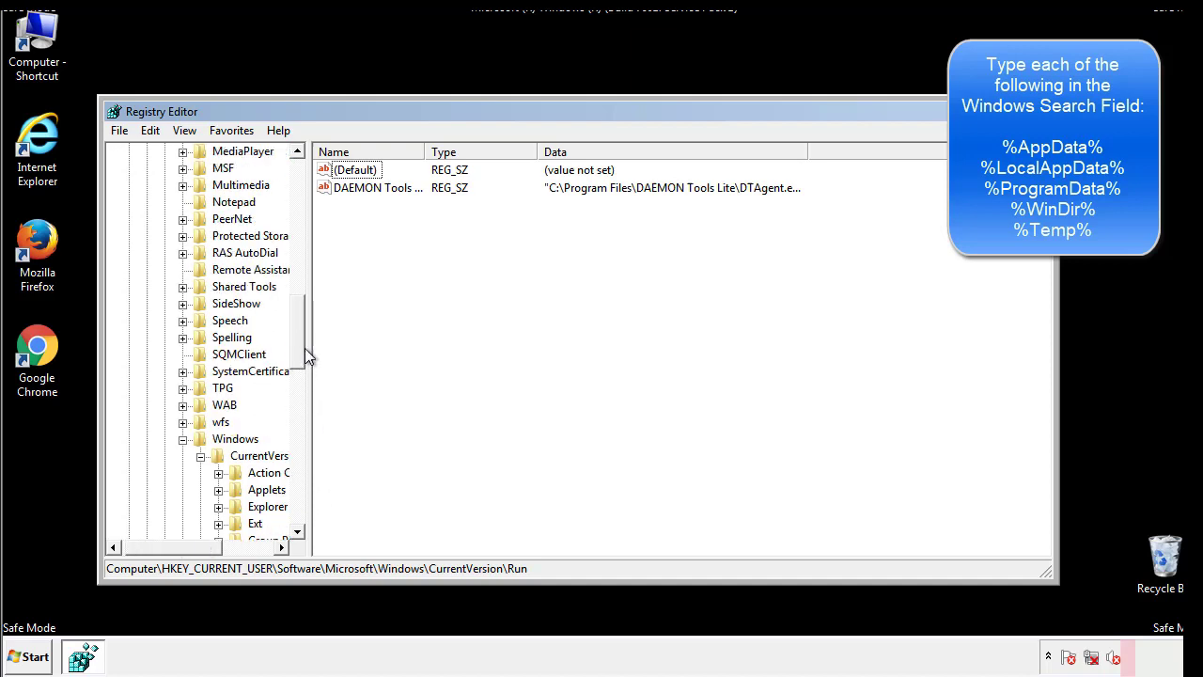
{"action": "left_click", "coordinate": [236, 439]}
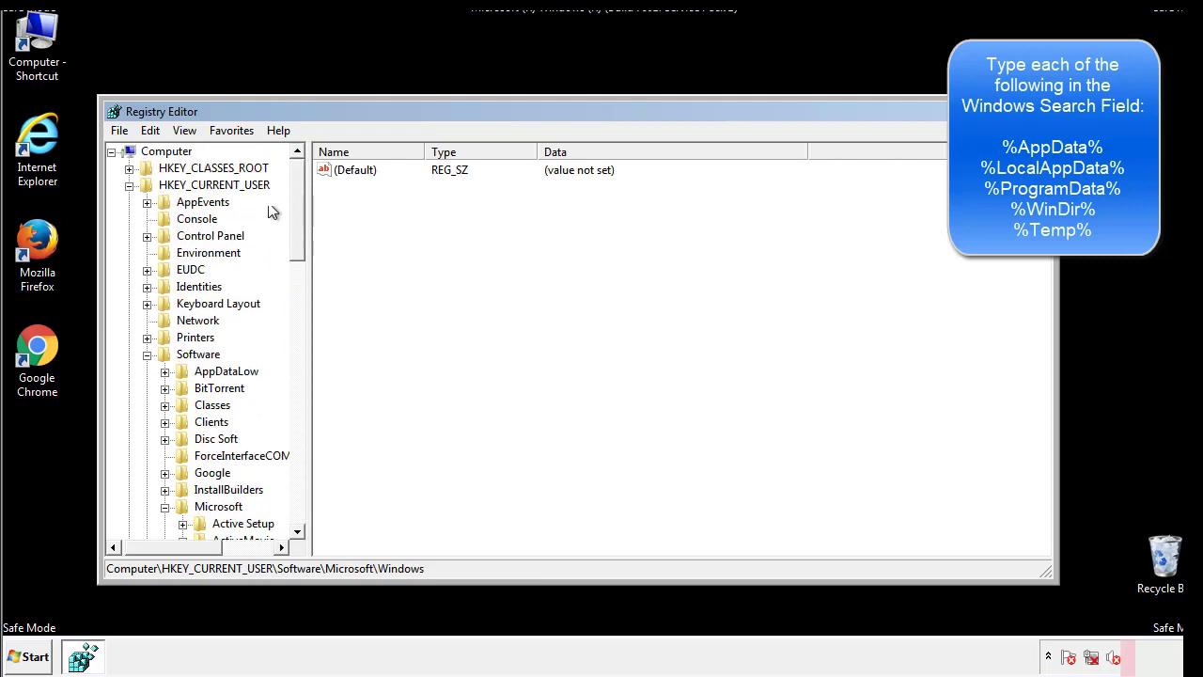
Step: Find %temp% in the registry and delete every value in the Temporary Files key
{"action": "left_click", "coordinate": [149, 129]}
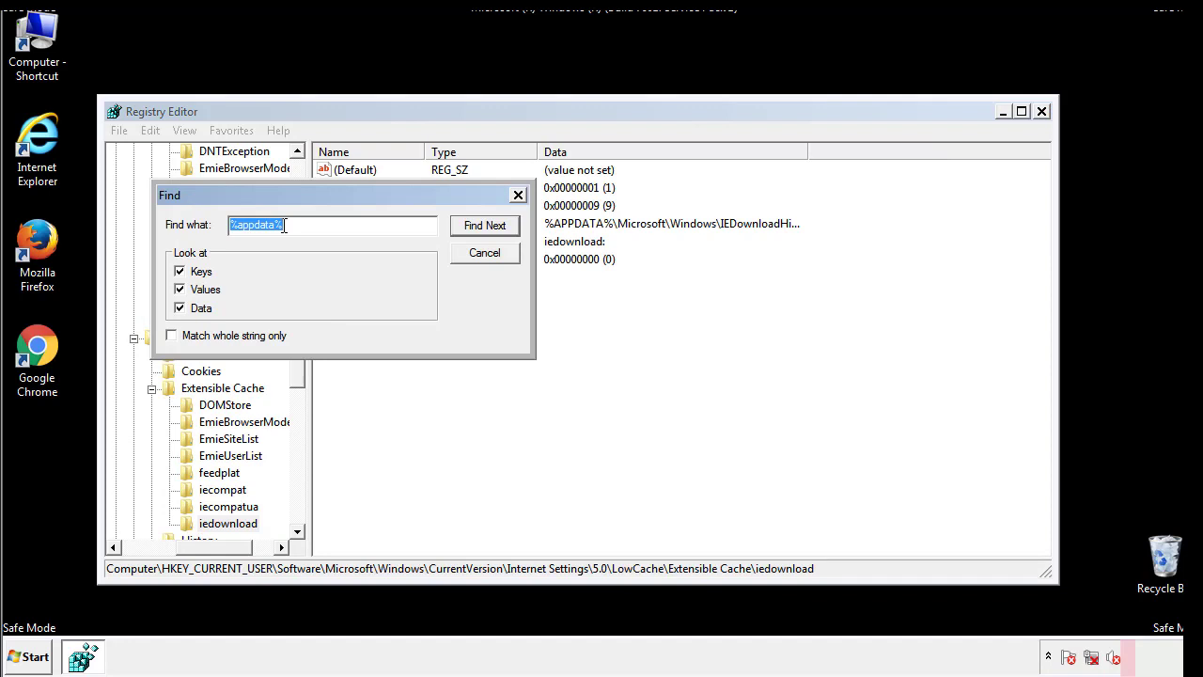
{"action": "type", "text": "%temp%"}
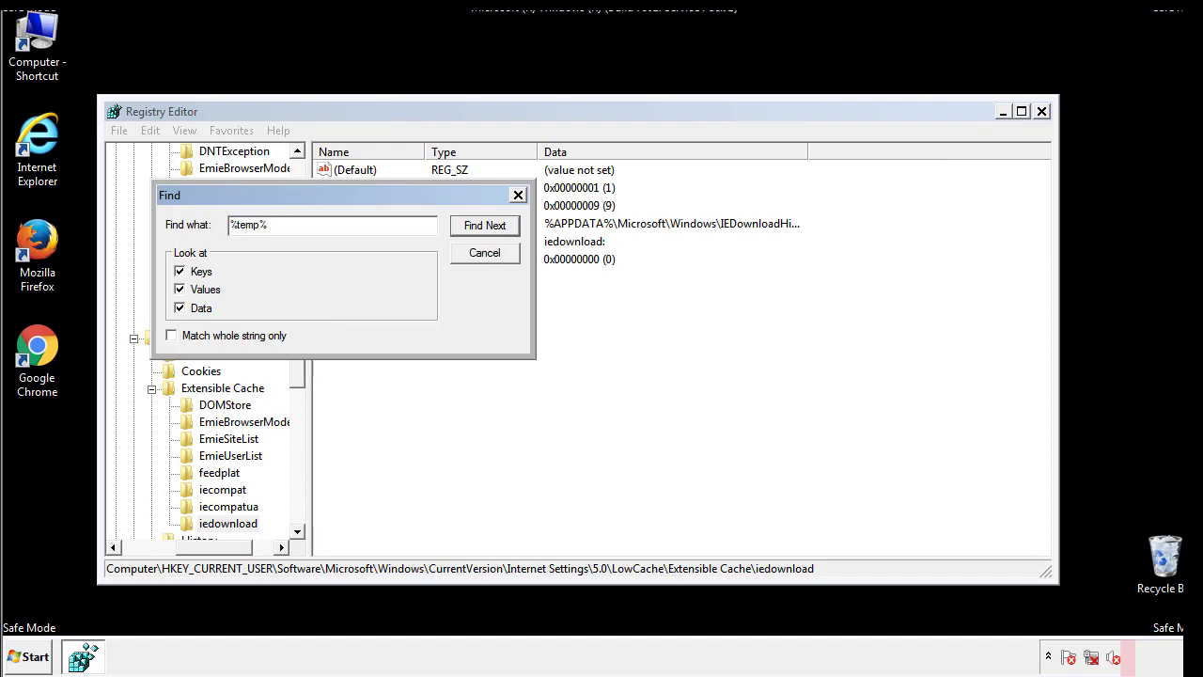
{"action": "left_click", "coordinate": [486, 225]}
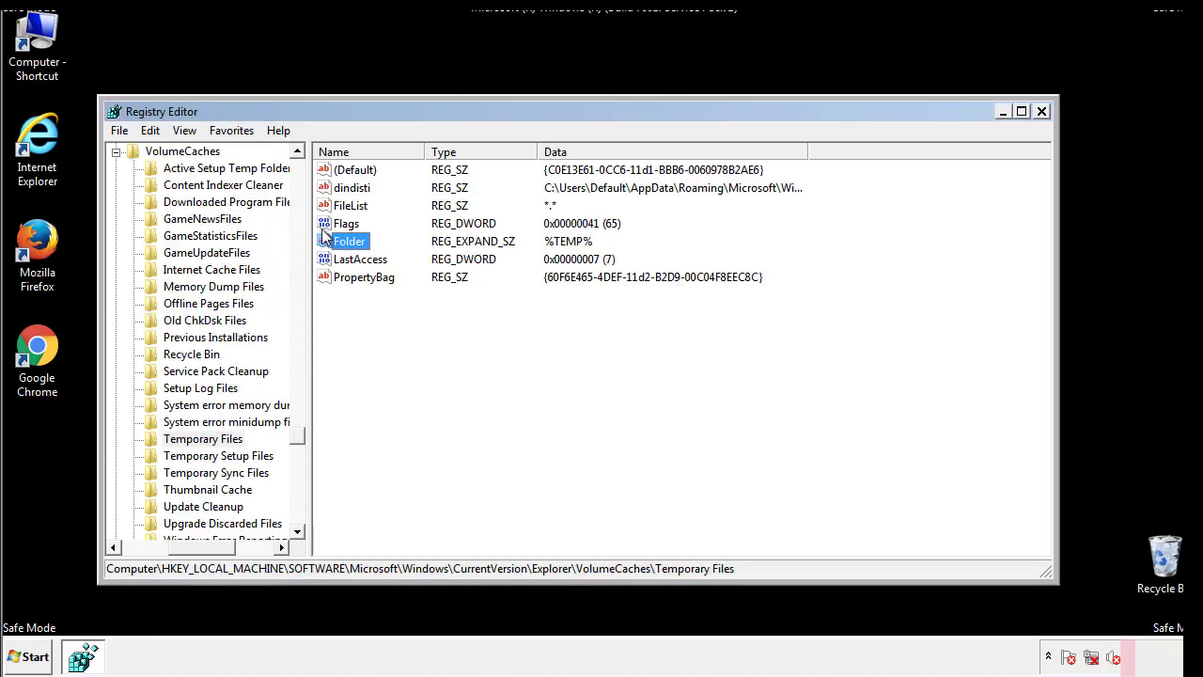
{"action": "left_click", "coordinate": [392, 310]}
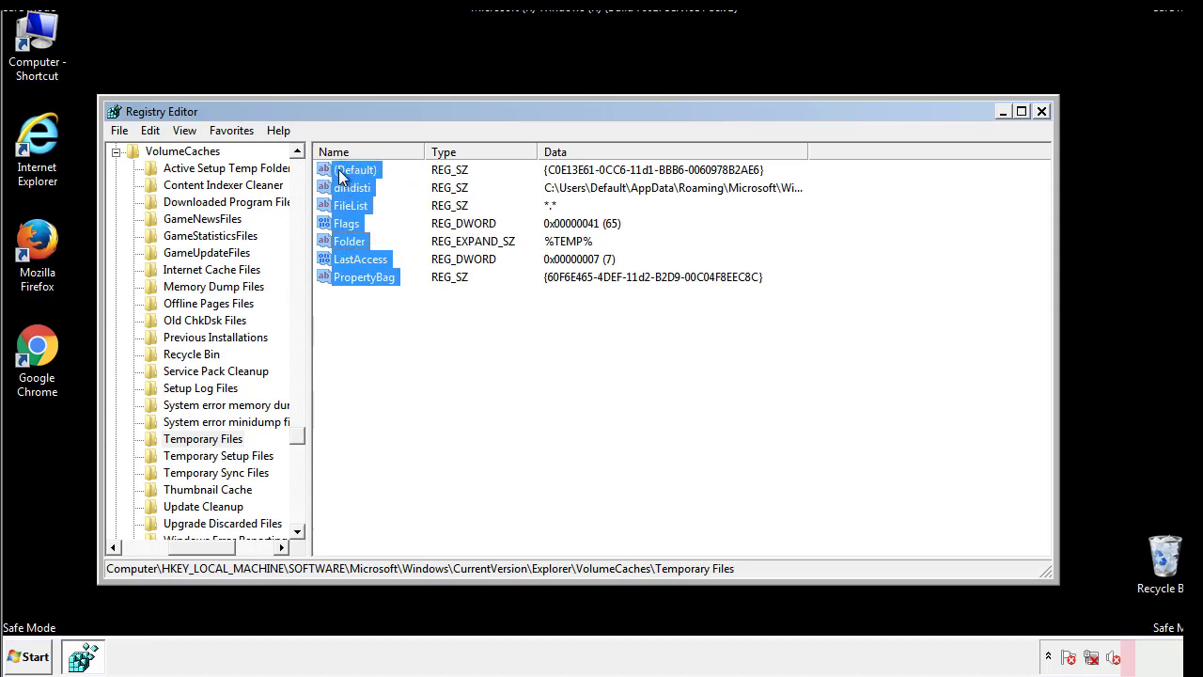
{"action": "right_click", "coordinate": [350, 187]}
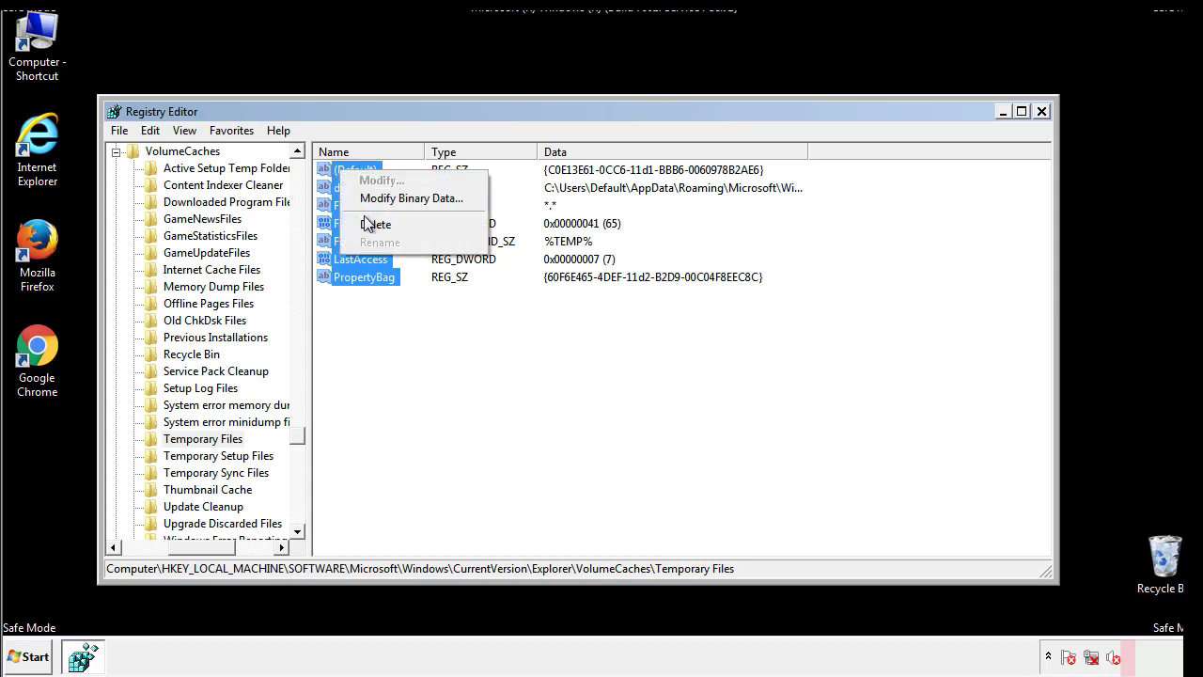
{"action": "left_click", "coordinate": [375, 224]}
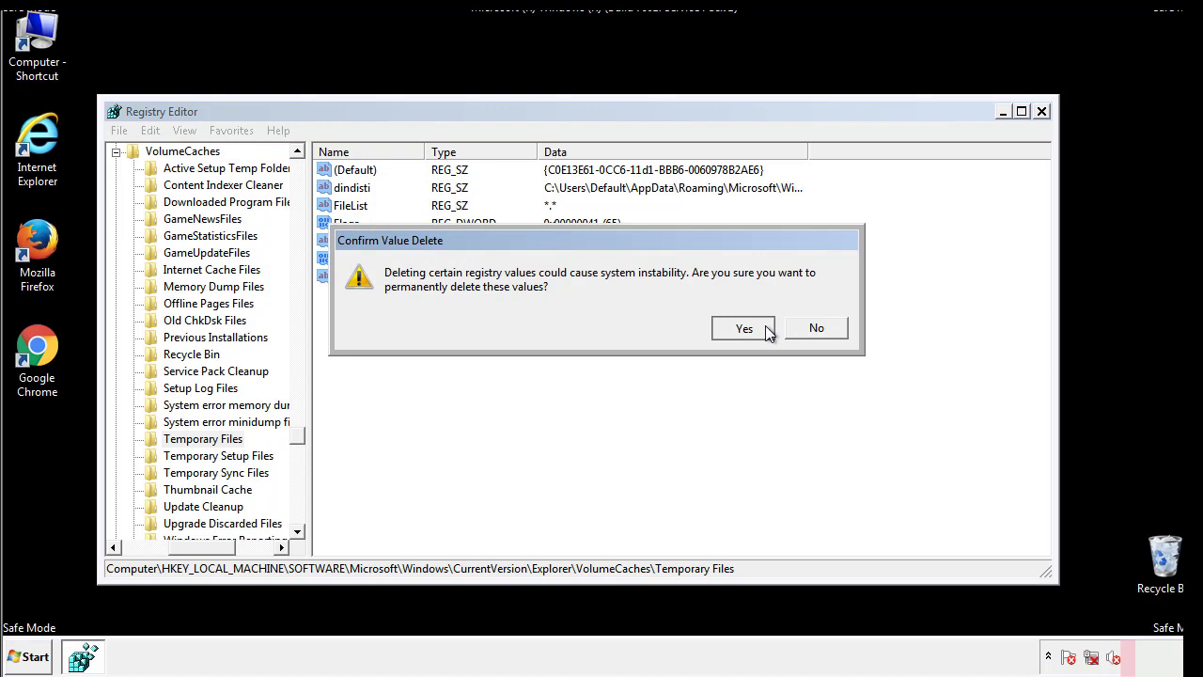
{"action": "left_click", "coordinate": [743, 329]}
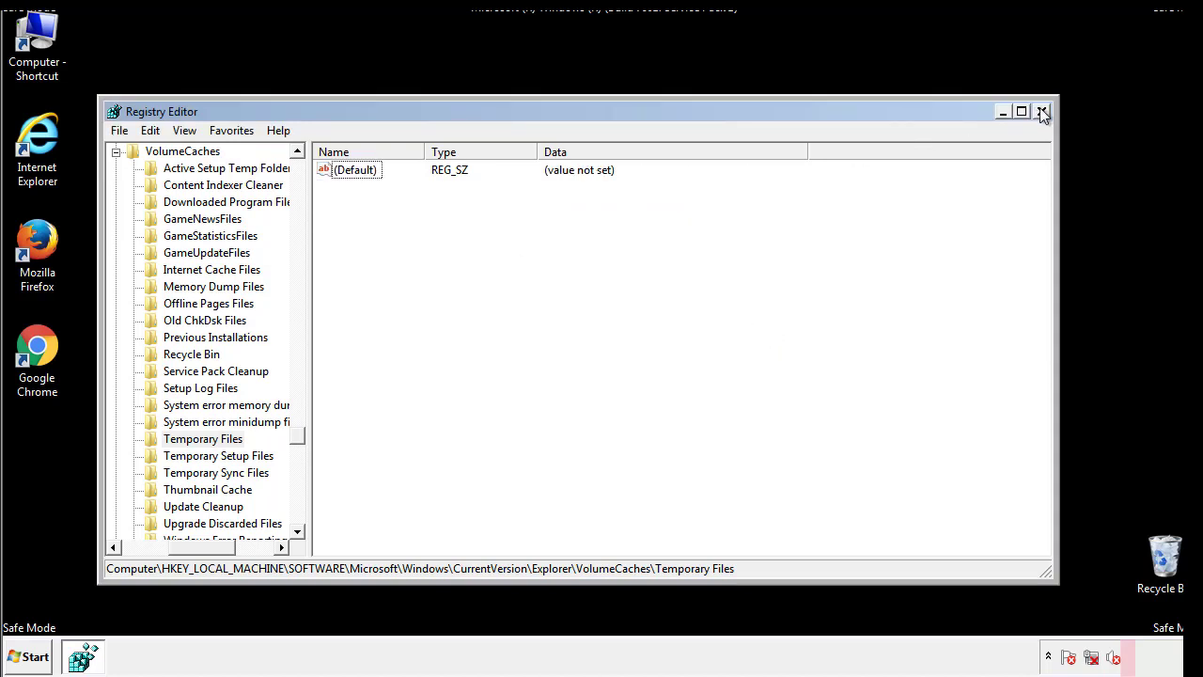
Step: Close Registry Editor, then uncheck Safe boot on msconfig's Boot tab and apply
{"action": "left_click", "coordinate": [1042, 113]}
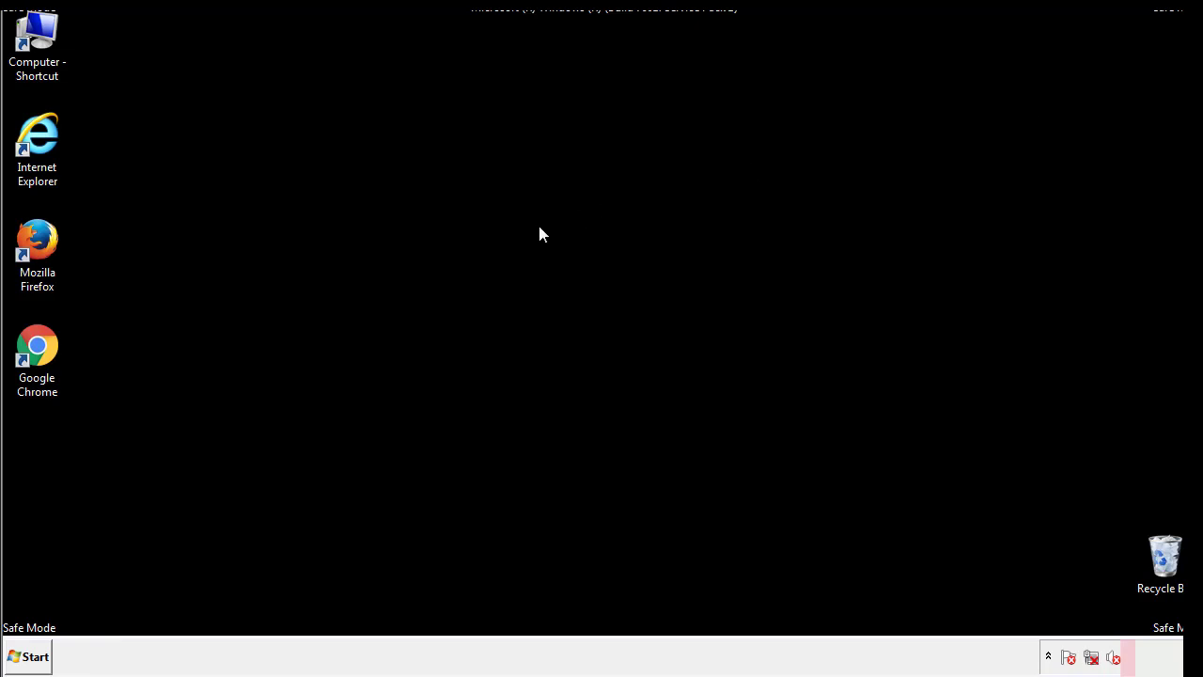
{"action": "mouse_move", "coordinate": [50, 471]}
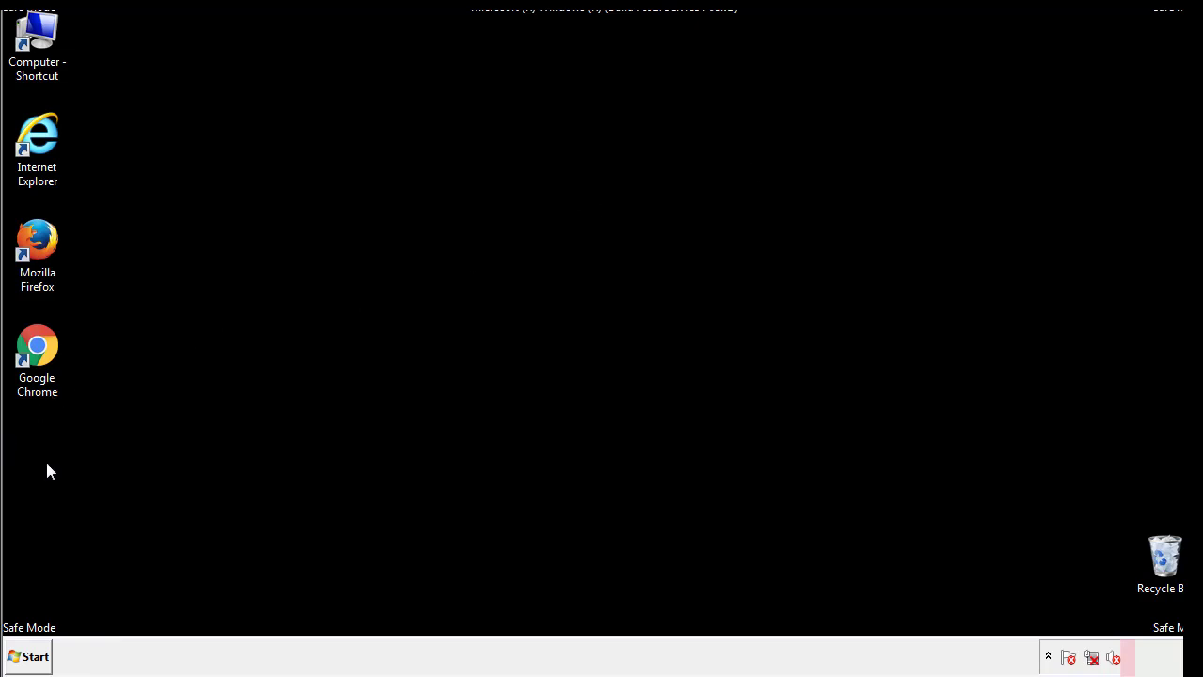
{"action": "left_click", "coordinate": [32, 654]}
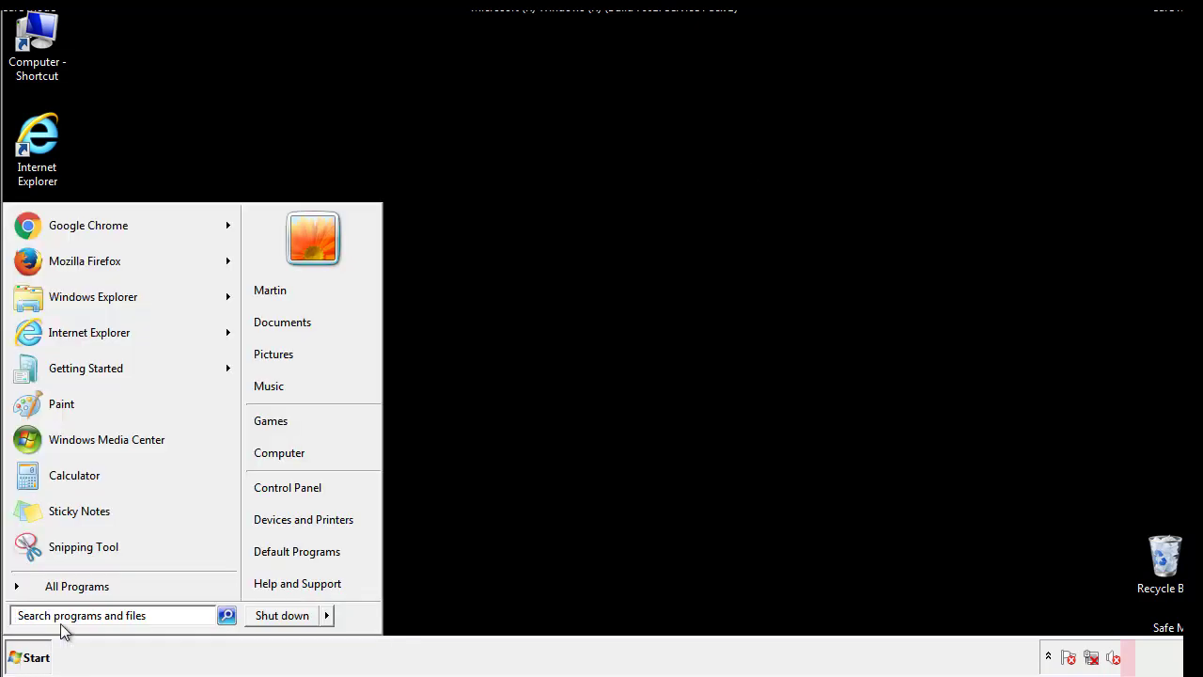
{"action": "type", "text": "mscon"}
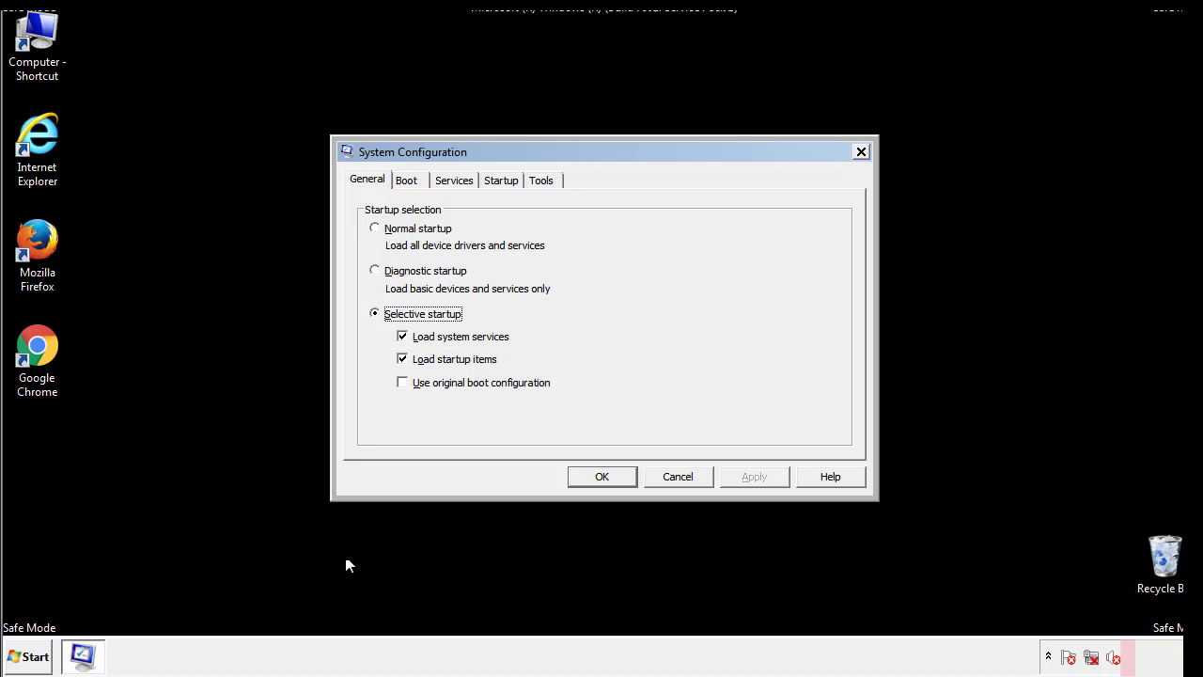
{"action": "left_click", "coordinate": [406, 180]}
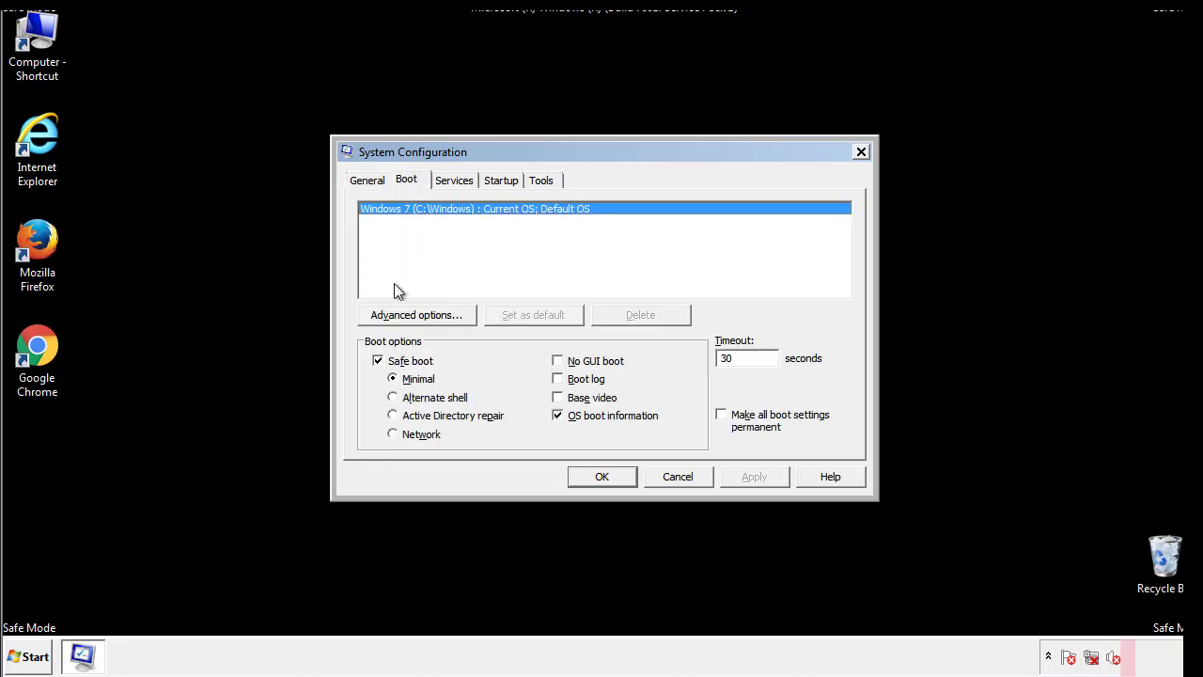
{"action": "left_click", "coordinate": [377, 360]}
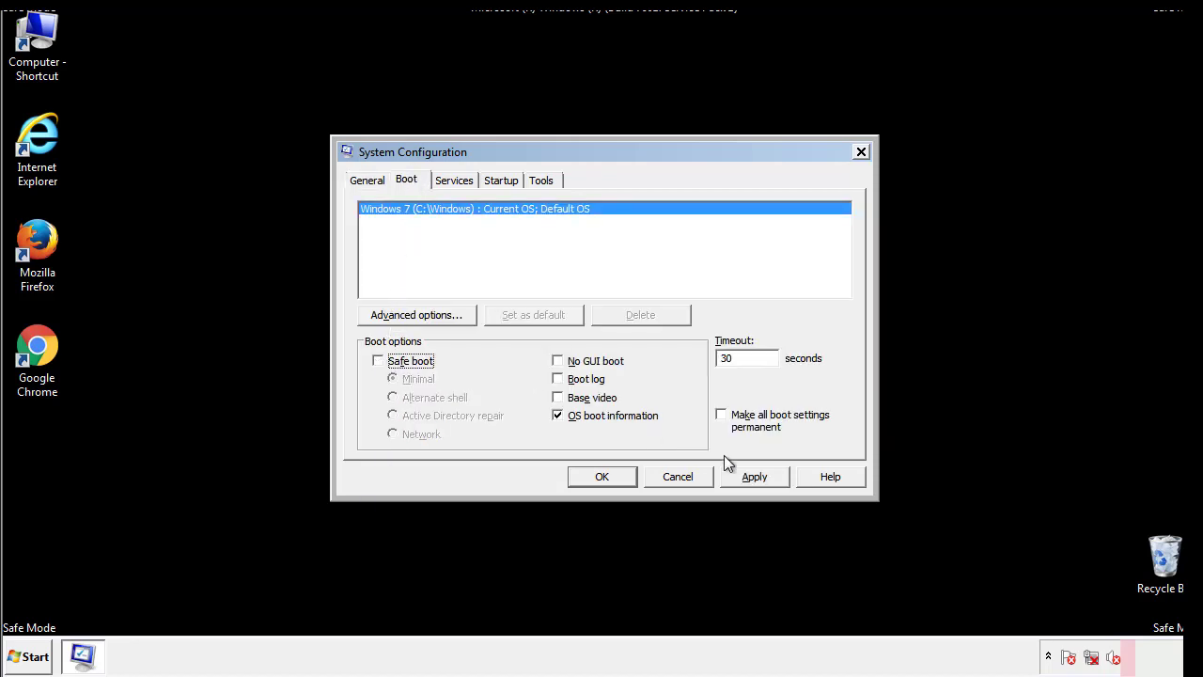
{"action": "left_click", "coordinate": [601, 477]}
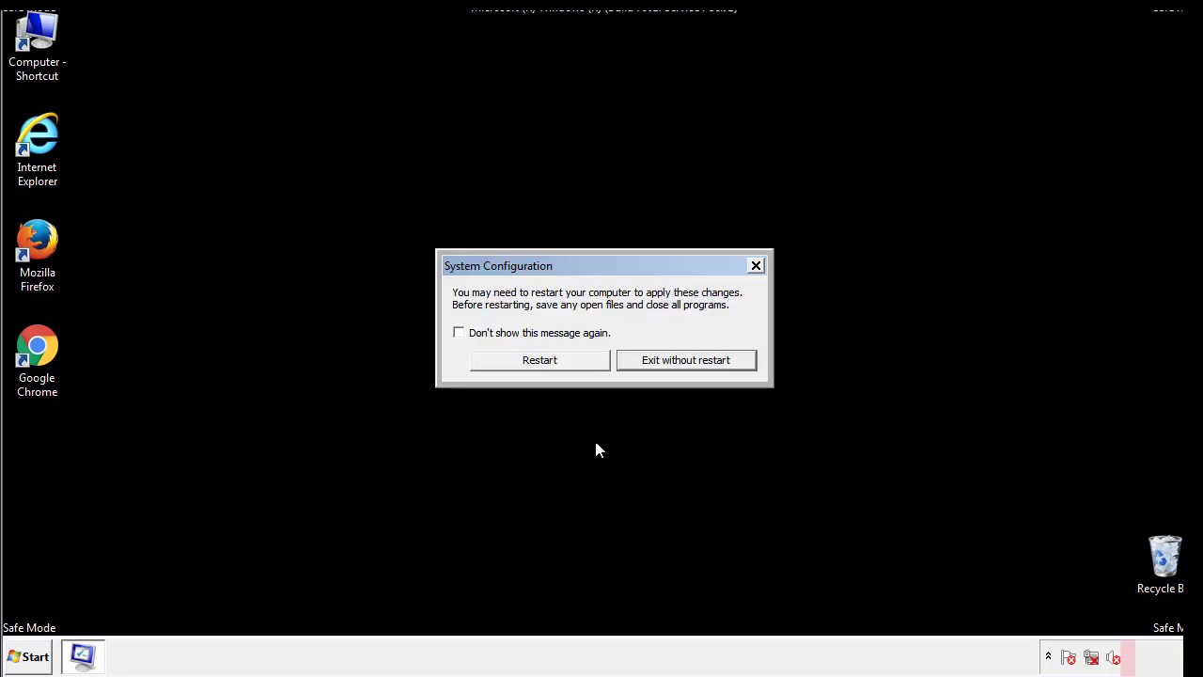